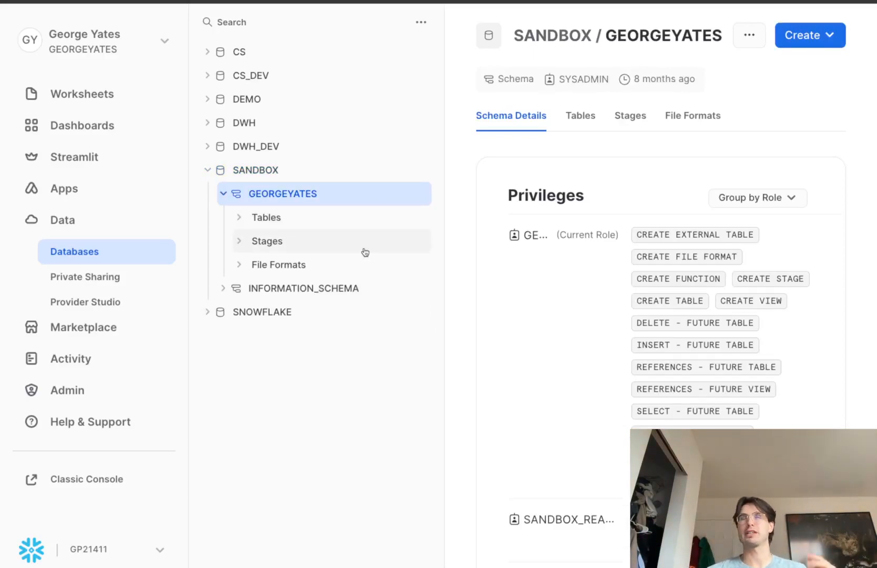
mouse_move(353, 251)
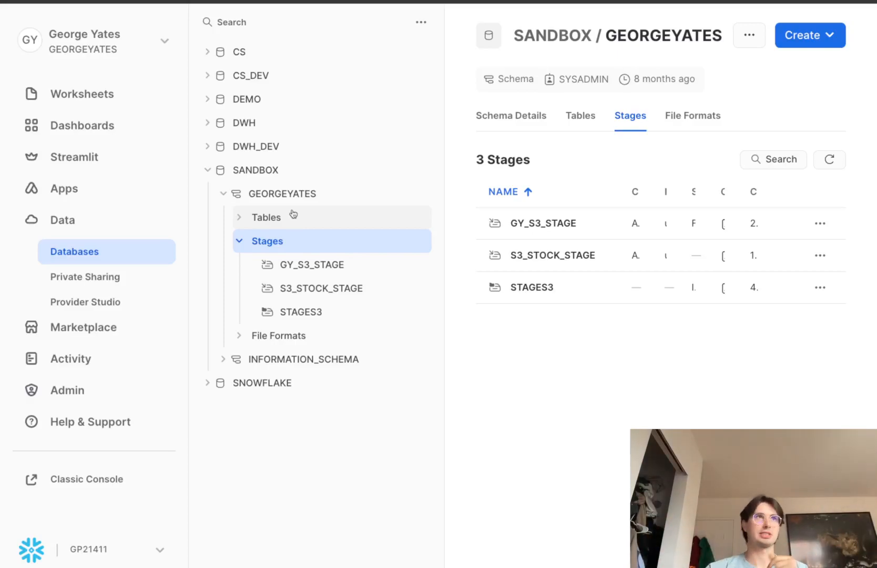
mouse_move(329, 224)
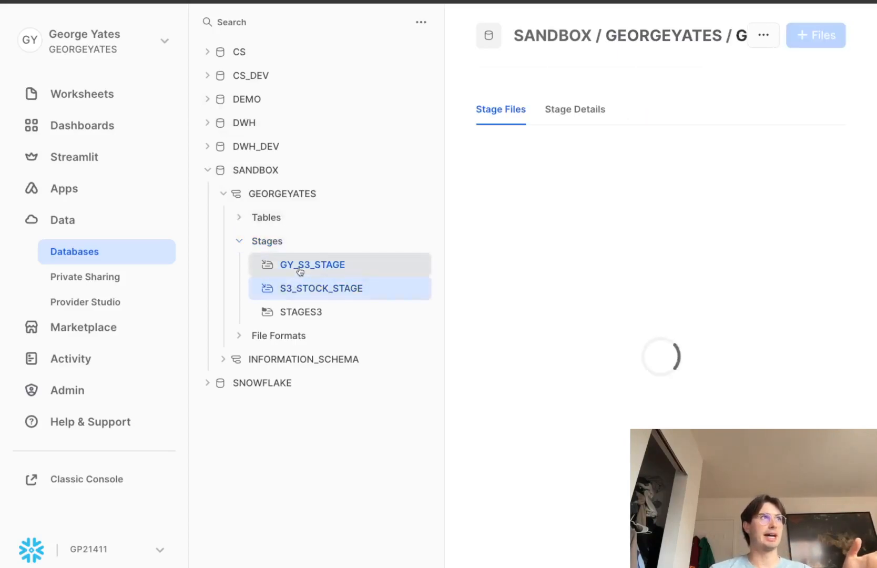
Open the GY_S3_STAGE external stage under SANDBOX > GEORGEYATES > Stages
left_click(313, 264)
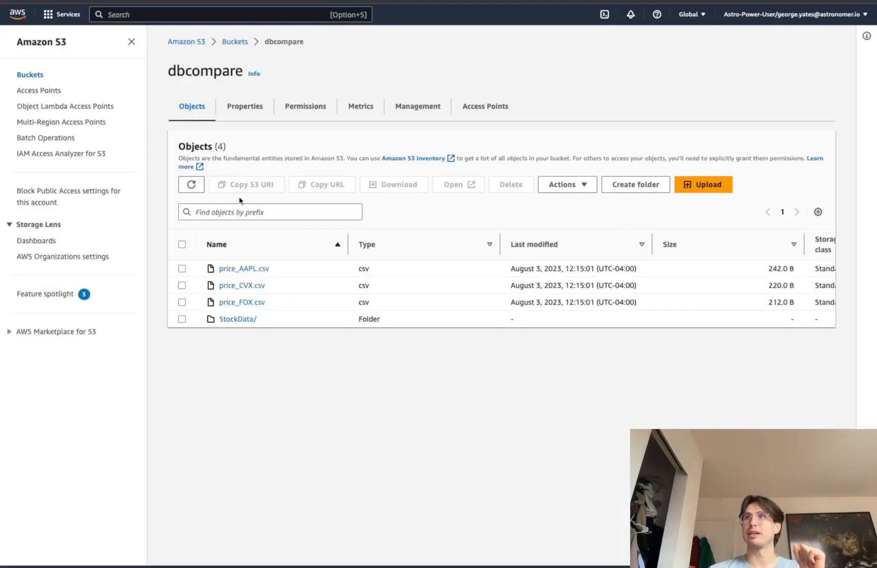
mouse_move(237, 319)
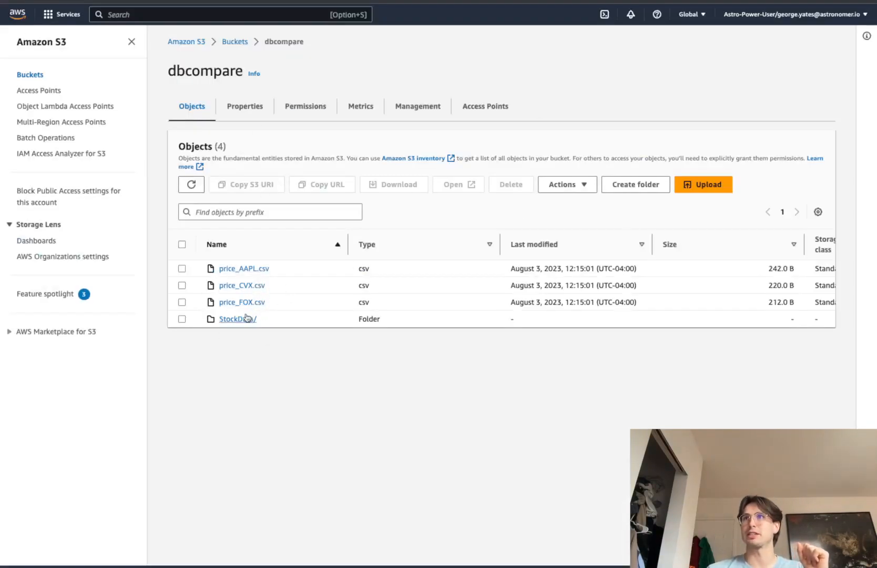
Open the StockData/ folder in the dbcompare S3 bucket
left_click(237, 319)
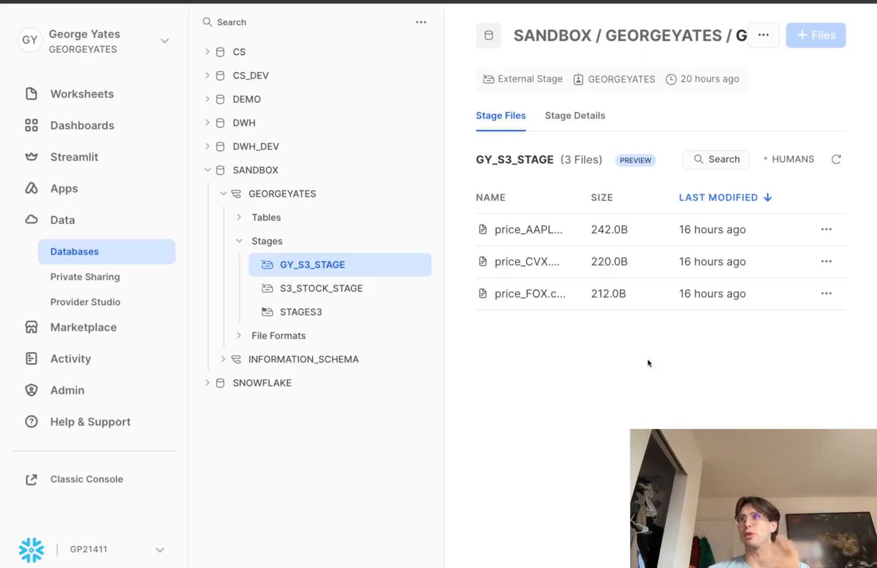
mouse_move(580, 186)
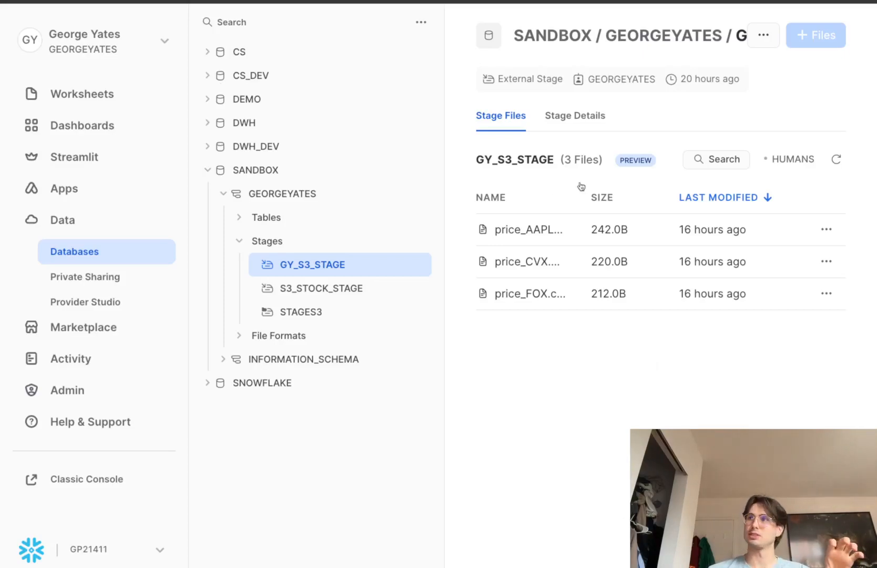
mouse_move(526, 412)
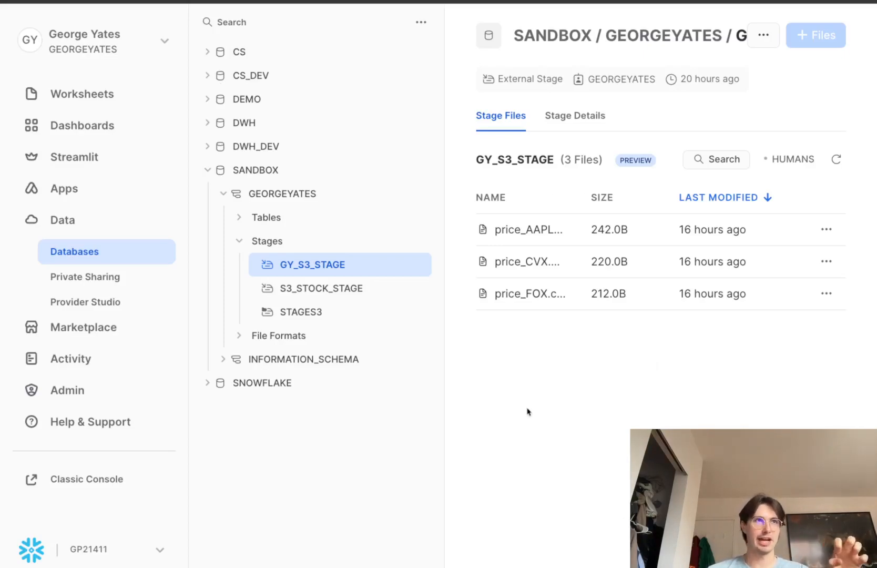
mouse_move(603, 394)
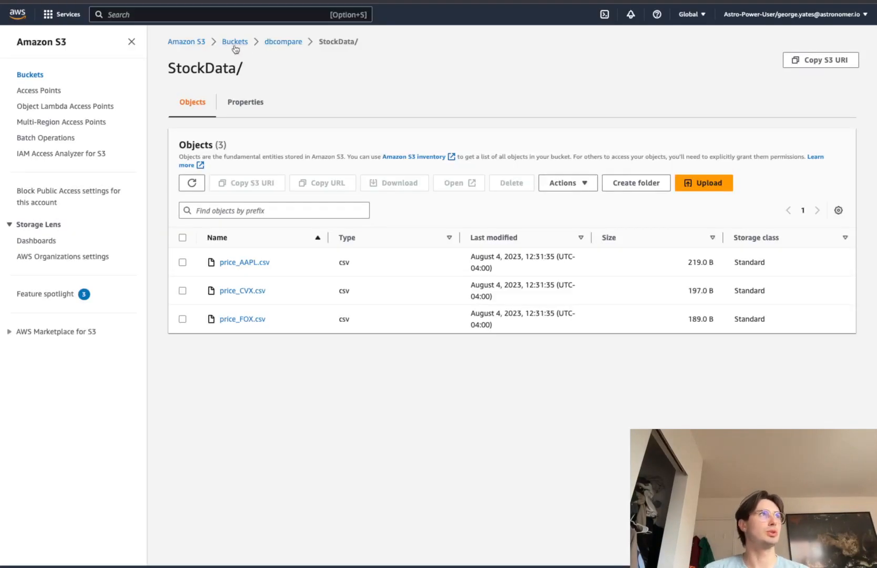
Search AWS services for 'iam' and open the IAM console
type("iam")
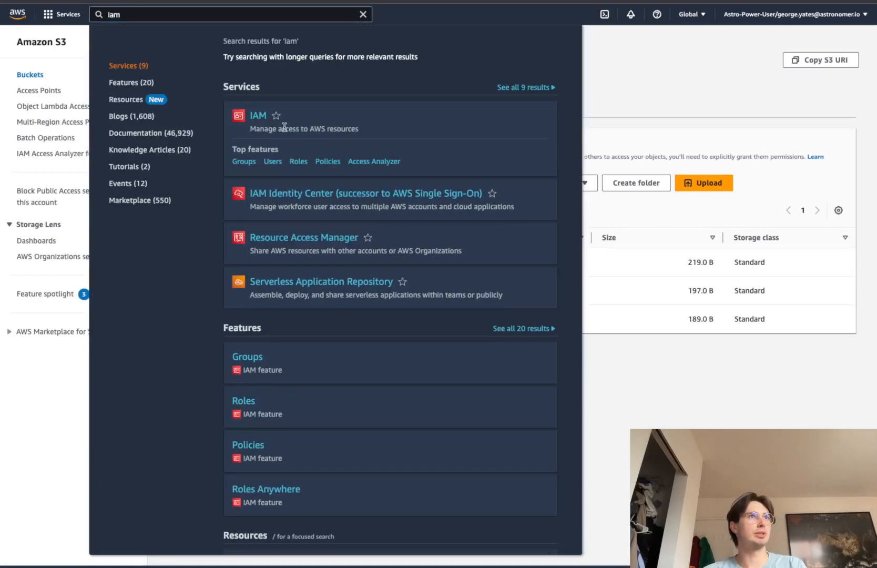
left_click(258, 115)
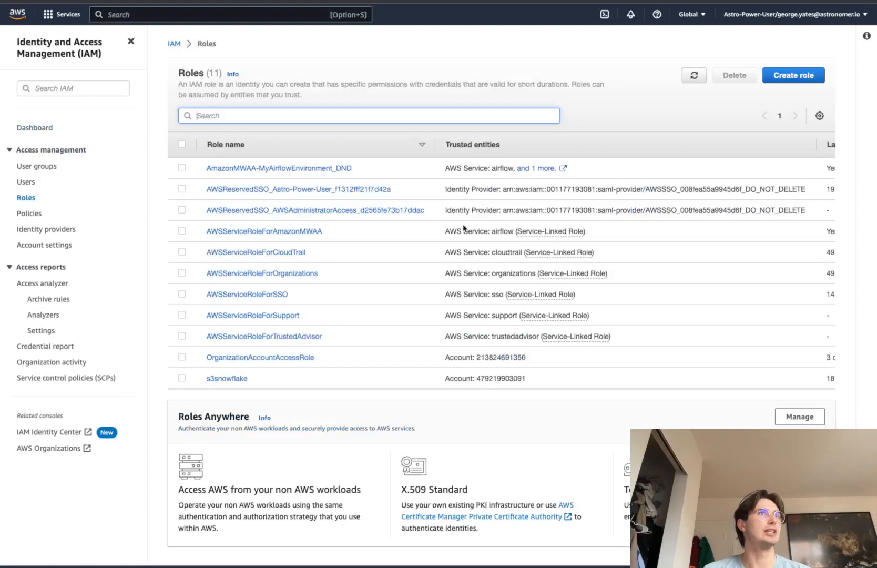
Start a new IAM role with this AWS account as the trusted entity
left_click(791, 76)
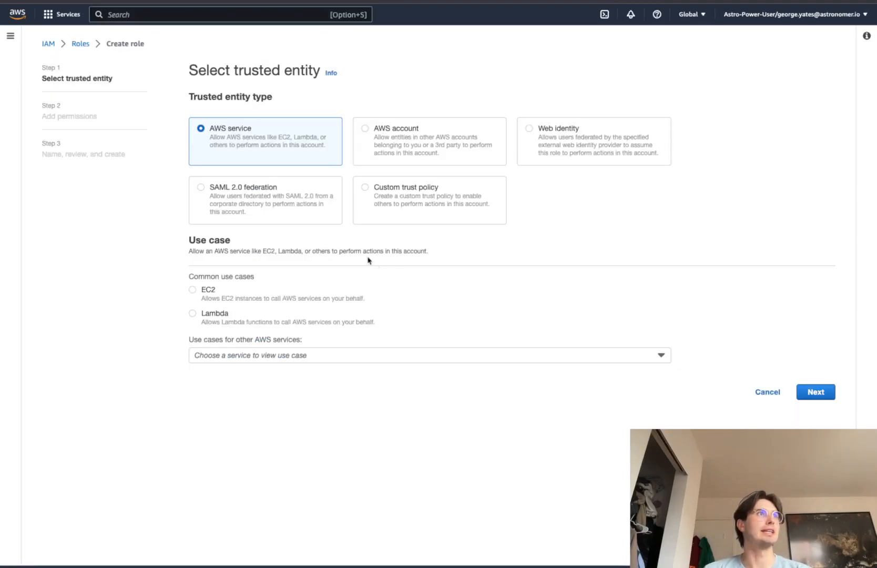
mouse_move(275, 213)
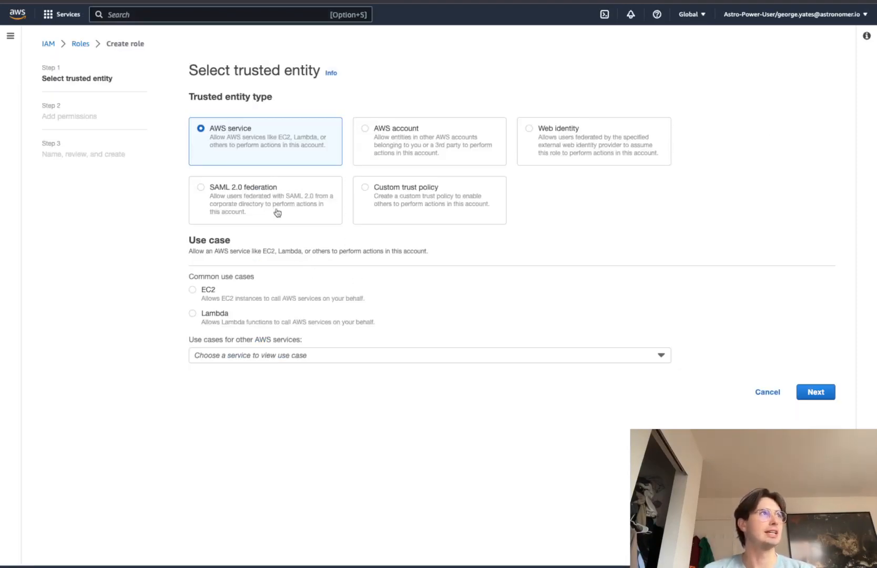
left_click(365, 128)
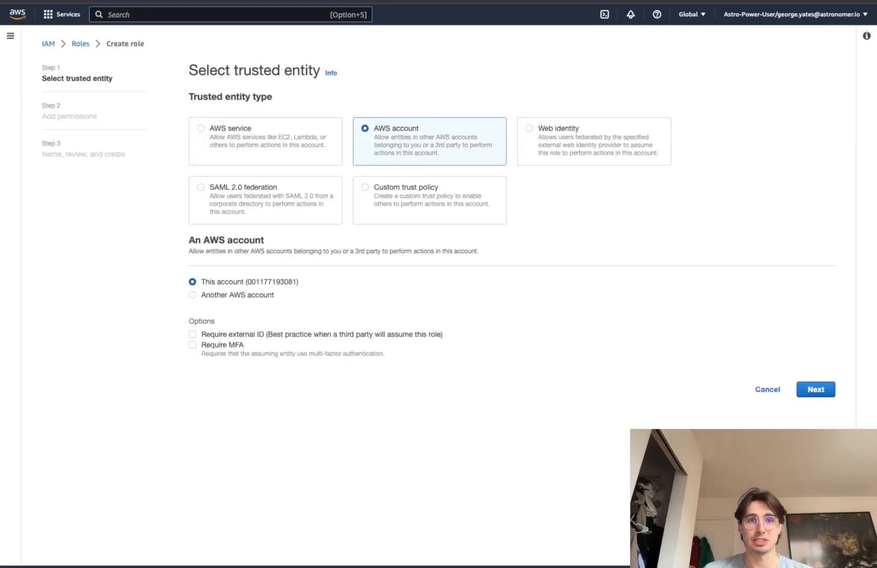
mouse_move(493, 389)
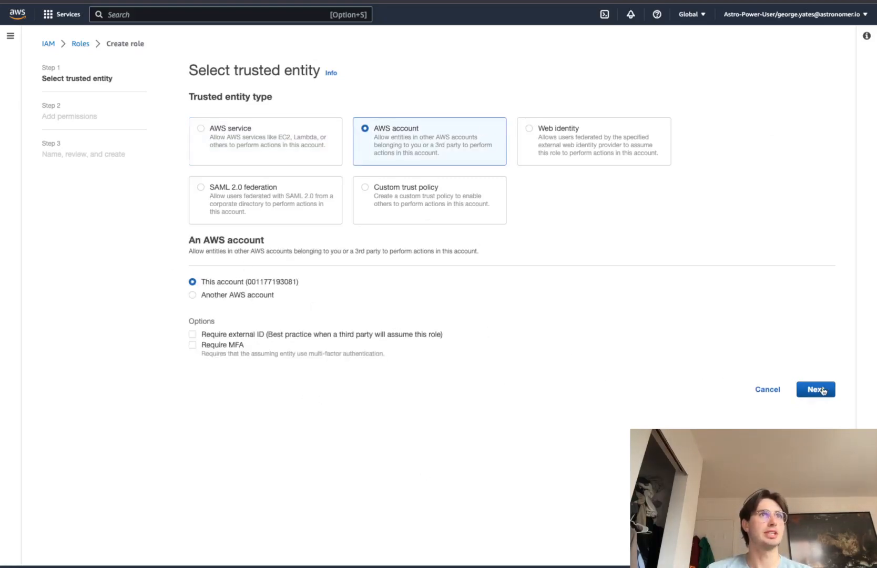
left_click(814, 389)
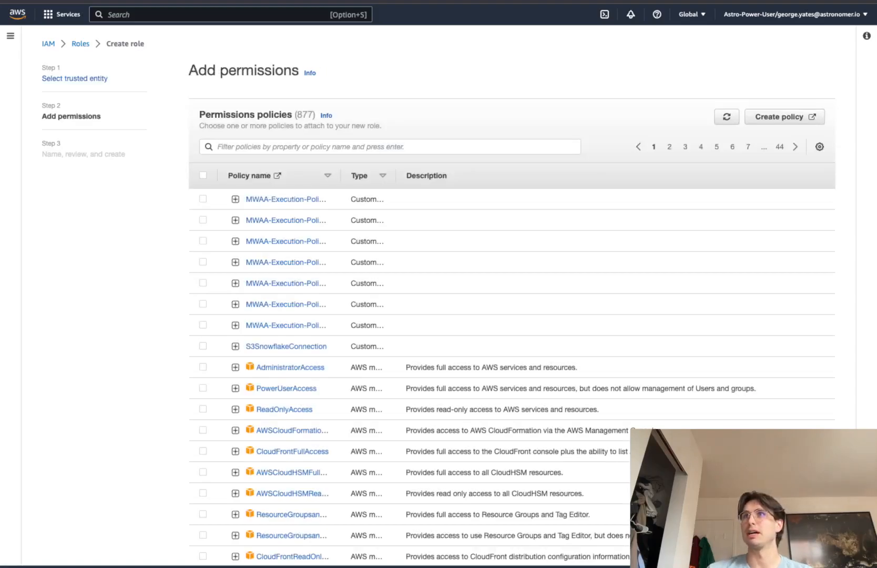
Skip permissions and reach the review step with the trust policy JSON in Description
scroll("down", 3)
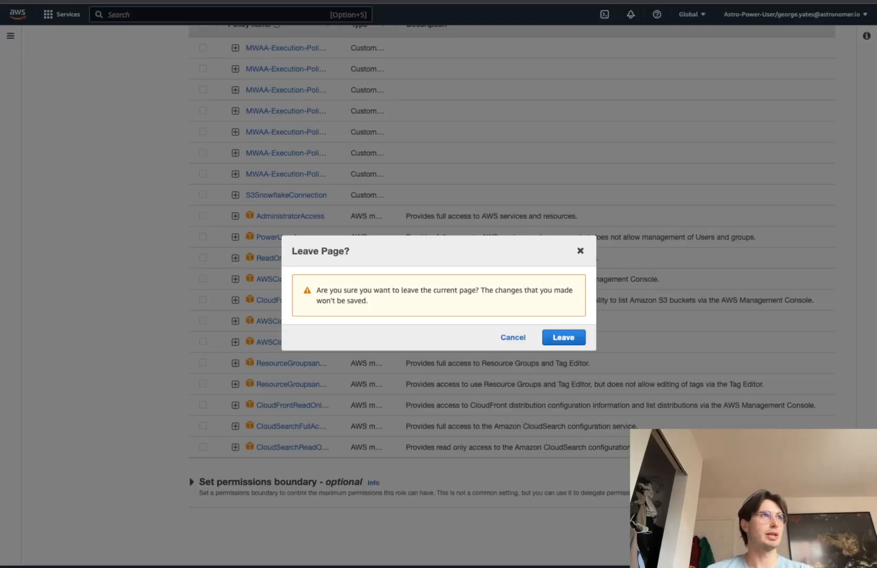
left_click(512, 337)
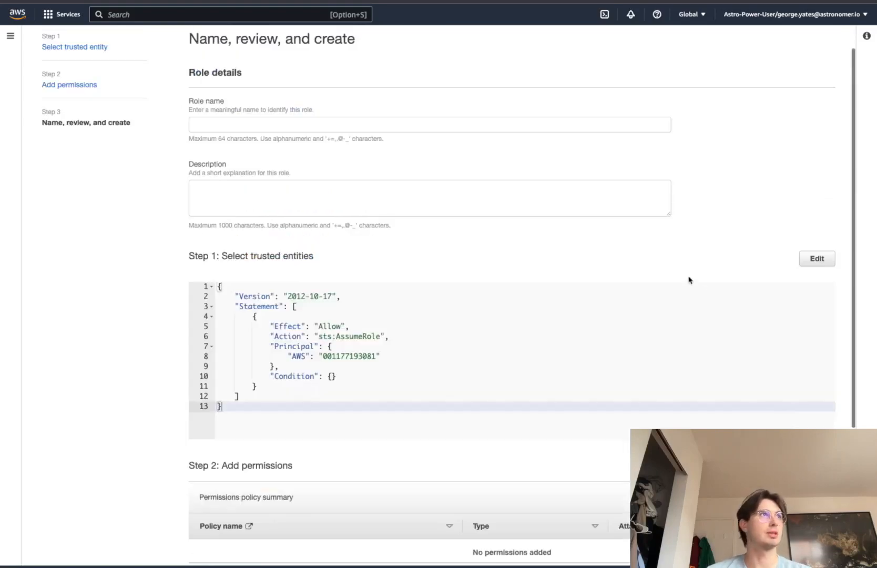
scroll("down", 3)
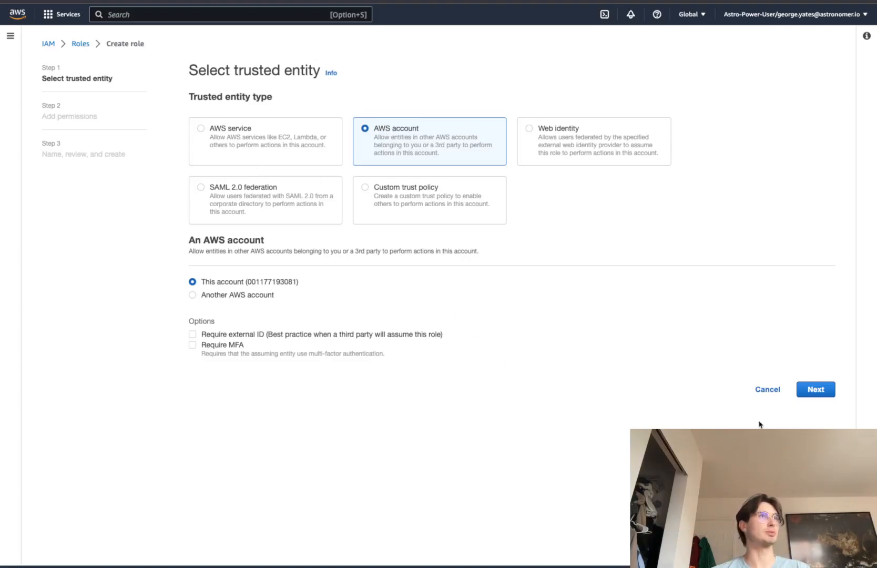
left_click(814, 389)
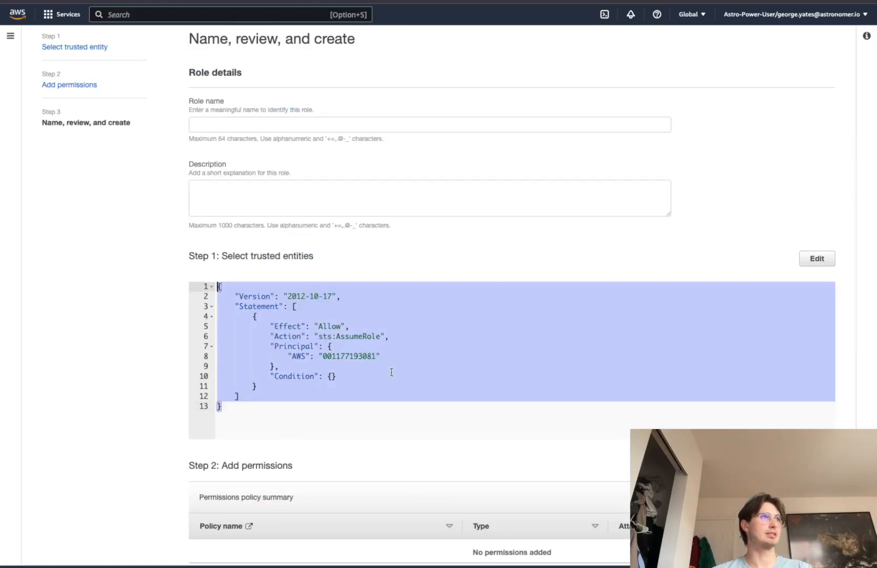
mouse_move(56, 243)
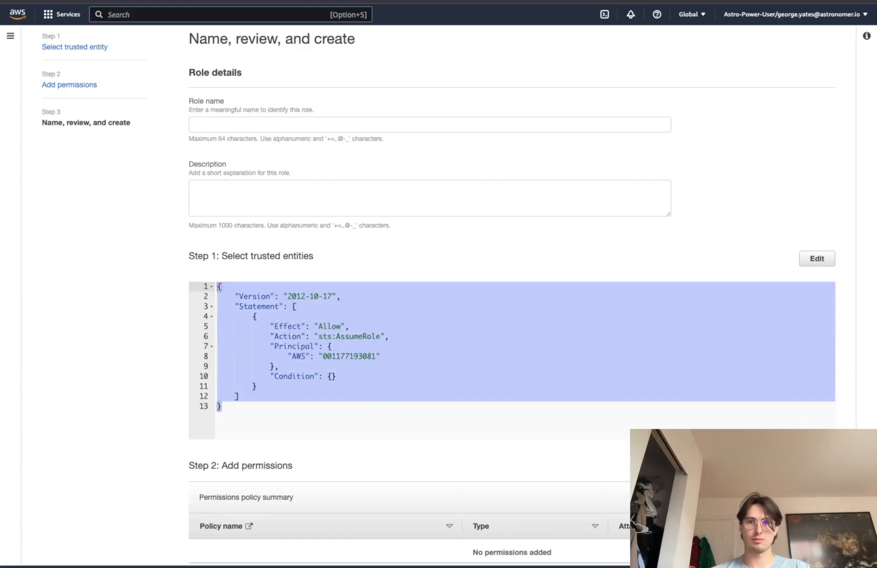
mouse_move(151, 264)
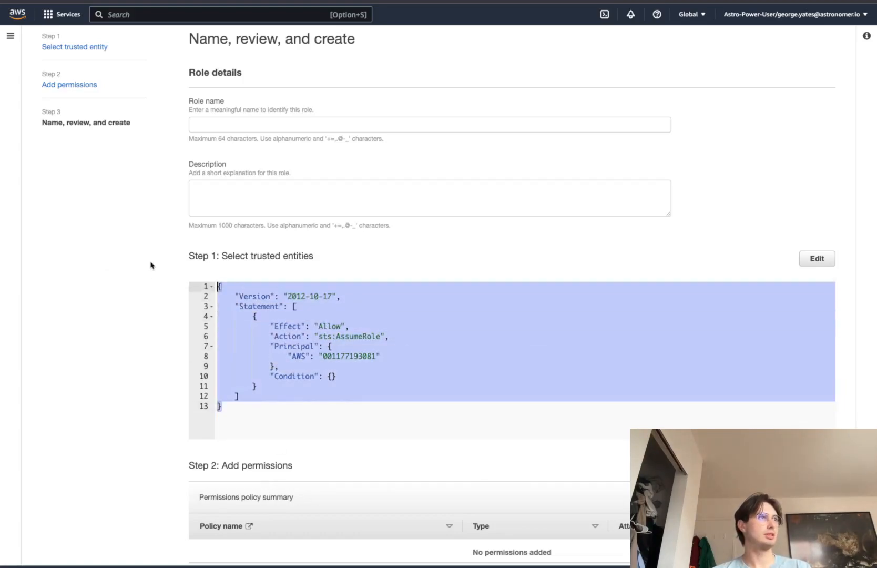
mouse_move(796, 293)
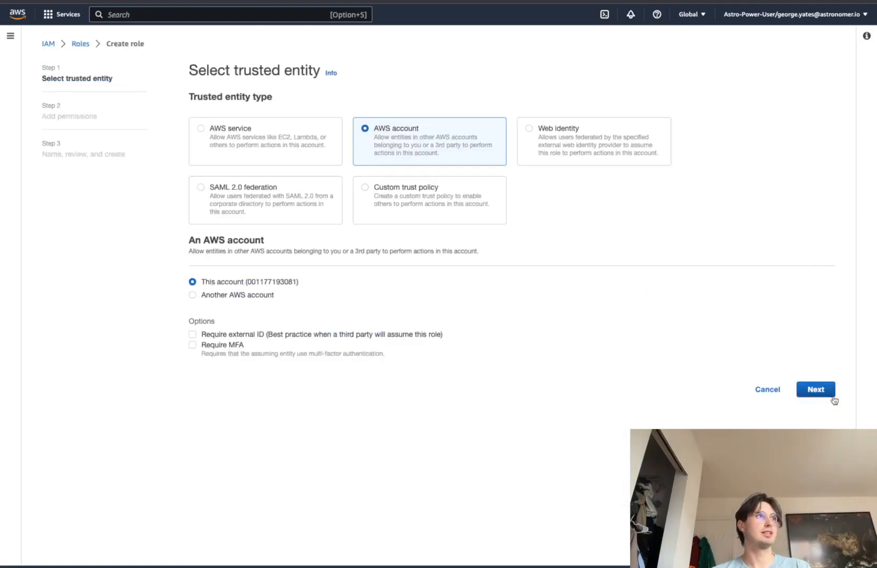
left_click(814, 389)
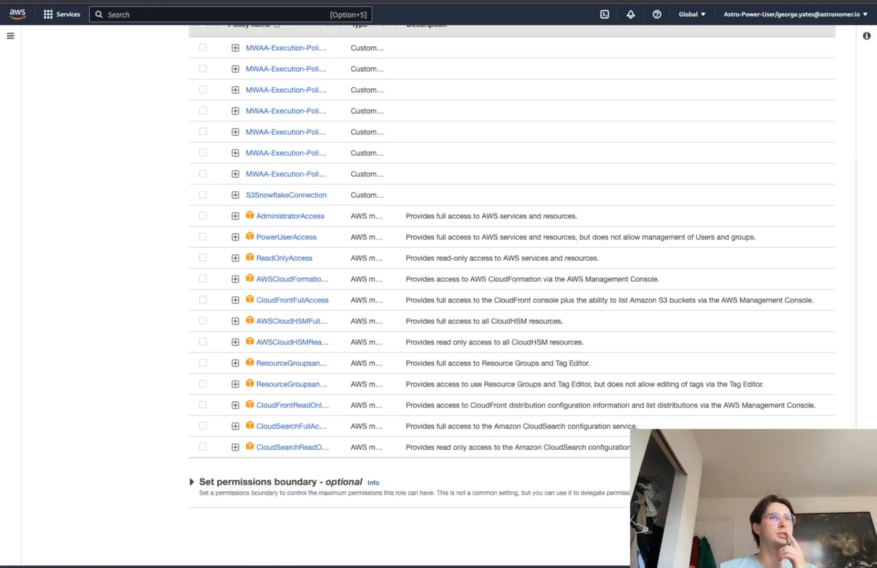
scroll("up", 3)
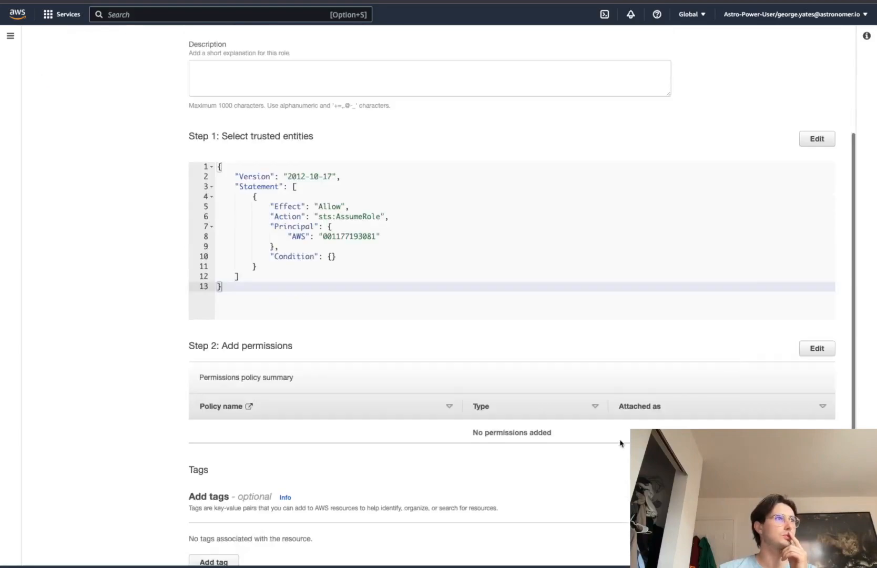
scroll("up", 3)
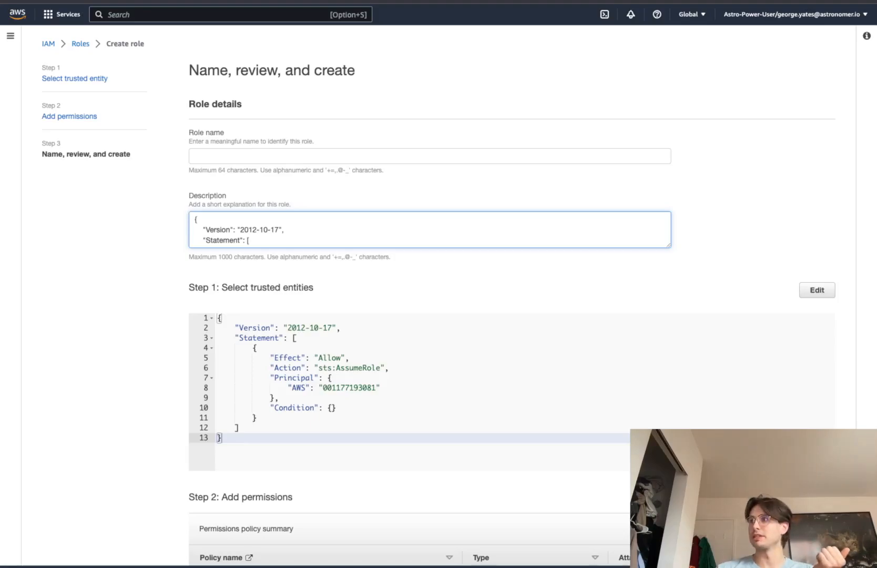
Leave role creation and start a new policy from the IAM Policies page
left_click(48, 44)
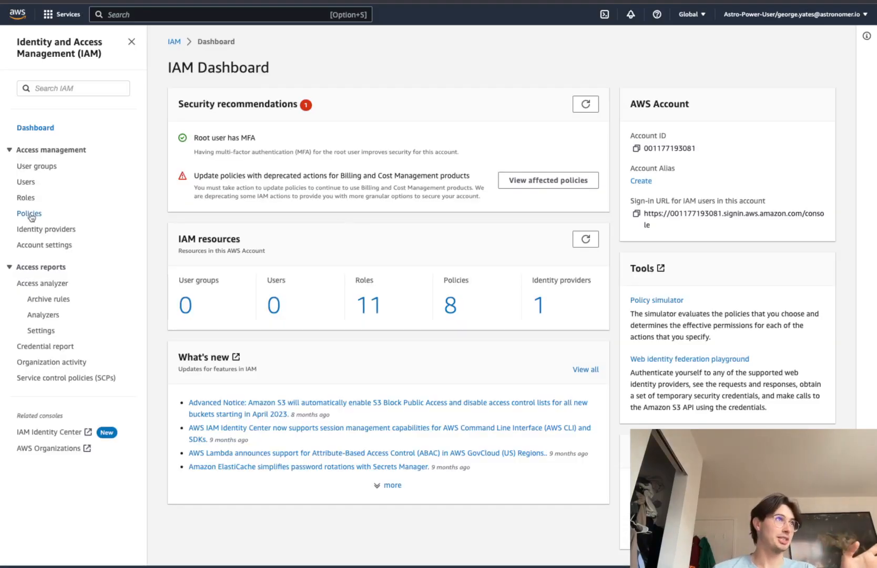
left_click(28, 212)
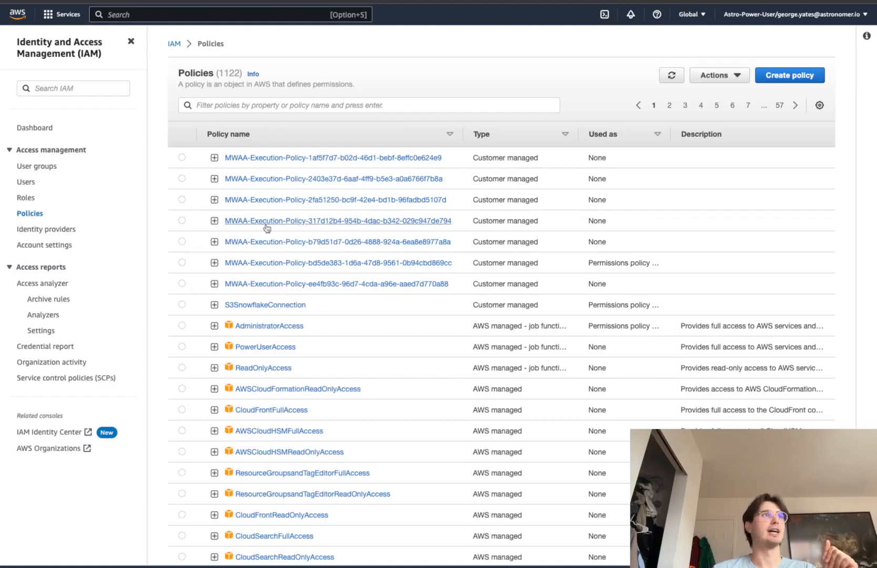
left_click(789, 75)
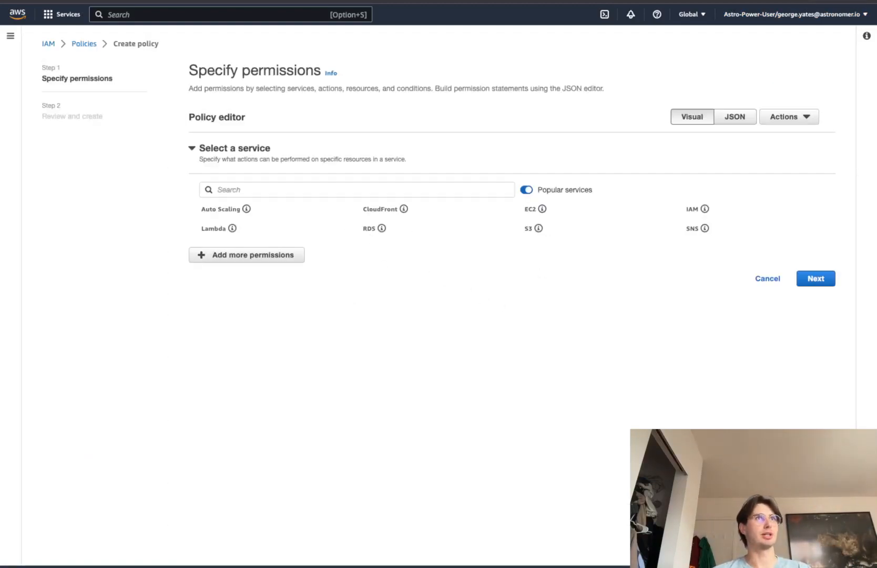
Switch the policy editor to JSON and inspect the S3 bucket placeholder ARN
left_click(734, 117)
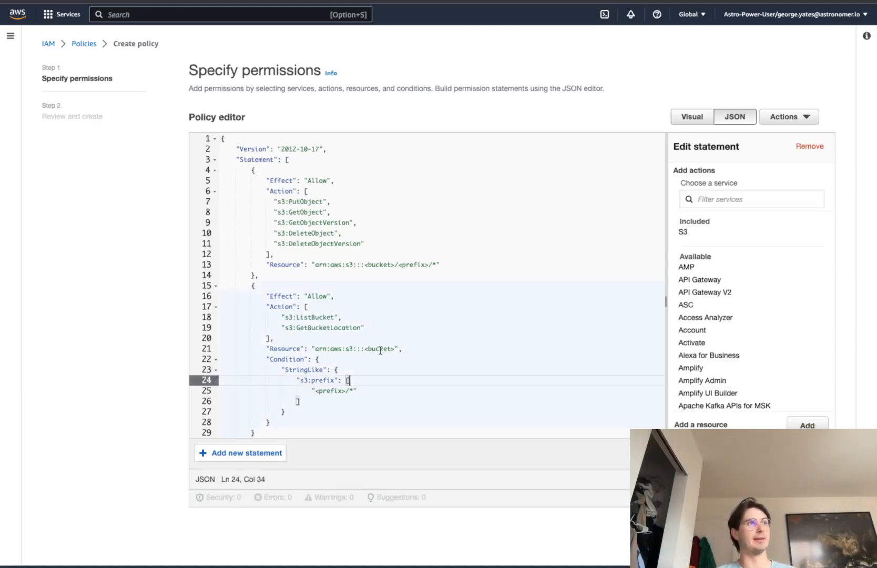
left_click(383, 349)
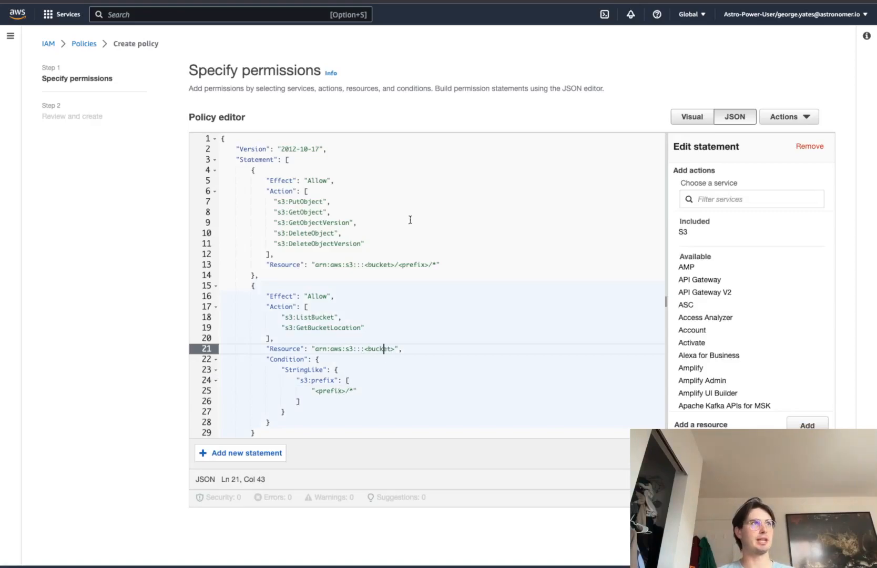
mouse_move(379, 272)
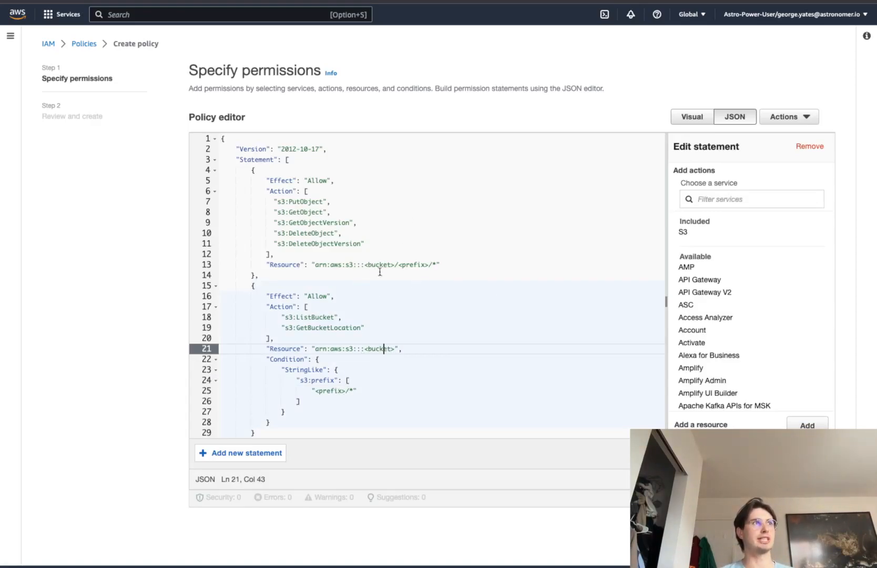
mouse_move(458, 295)
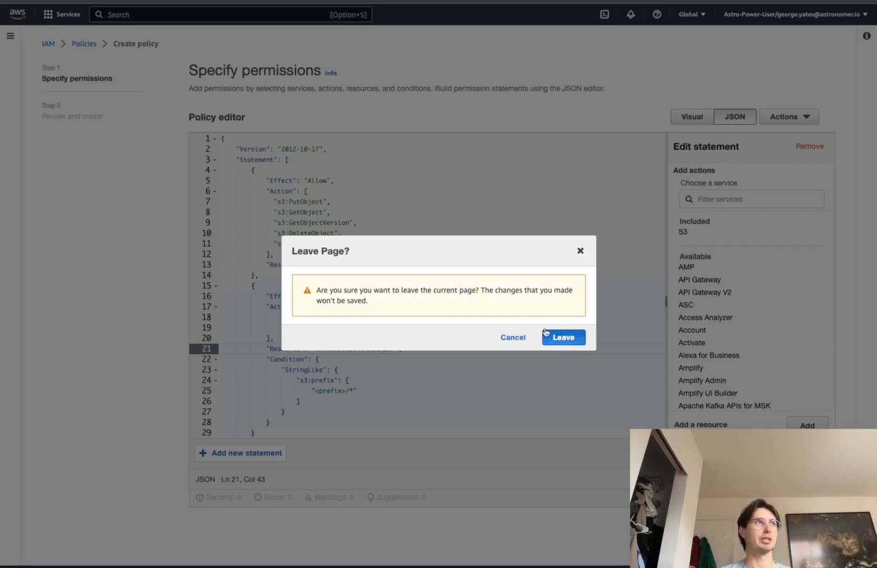
Discard the unsaved policy draft and return to the IAM Roles list
left_click(563, 337)
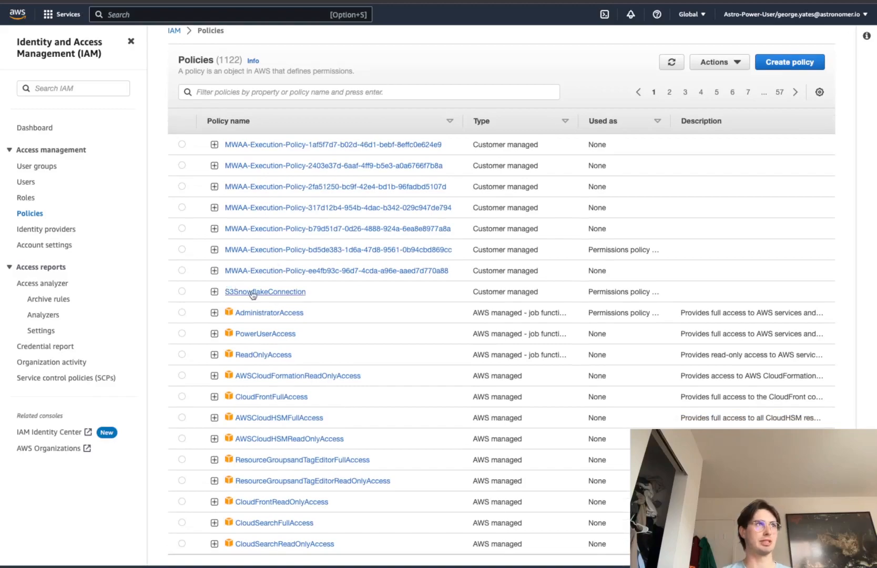
mouse_move(130, 119)
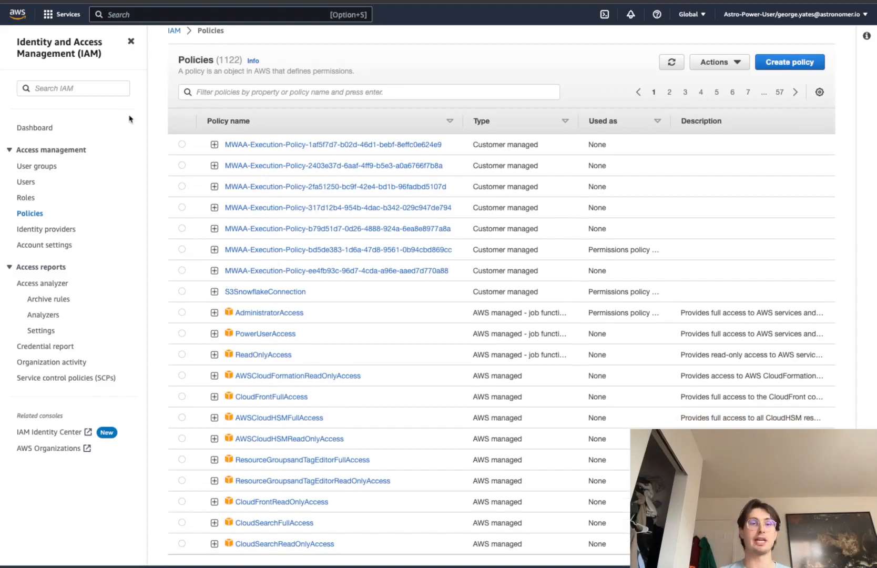
left_click(26, 197)
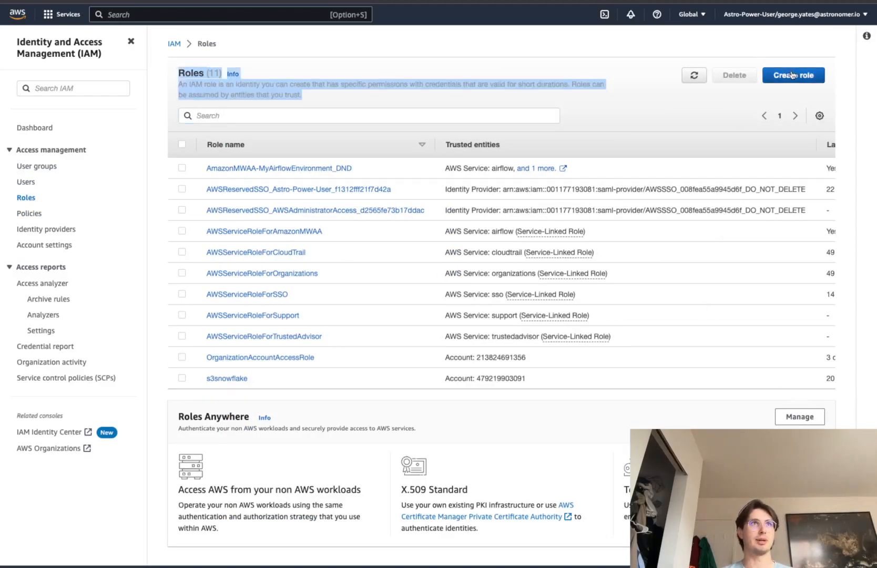
left_click(792, 75)
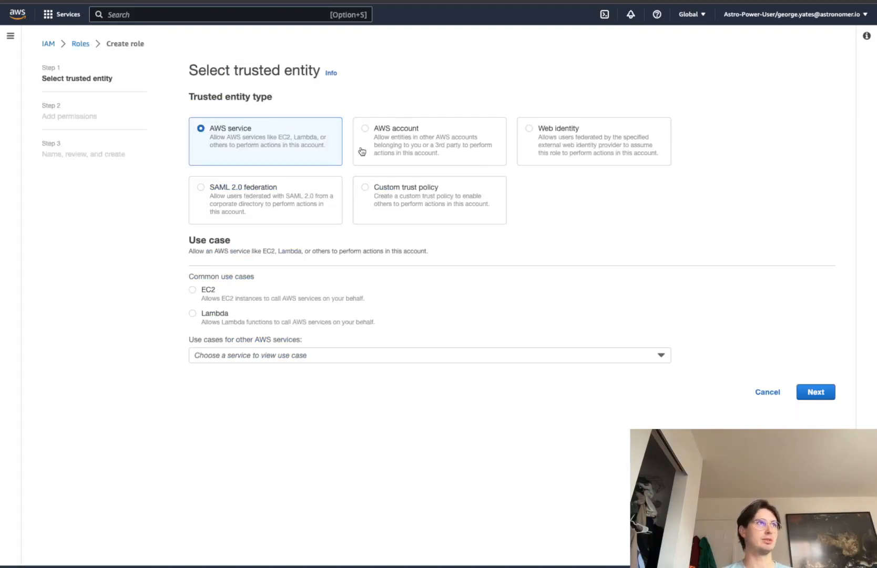
left_click(364, 128)
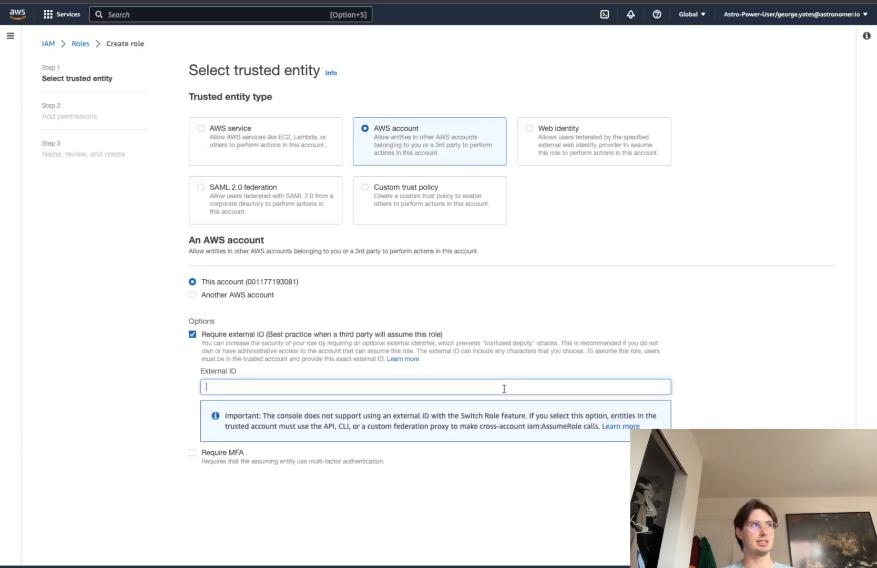
type("00009")
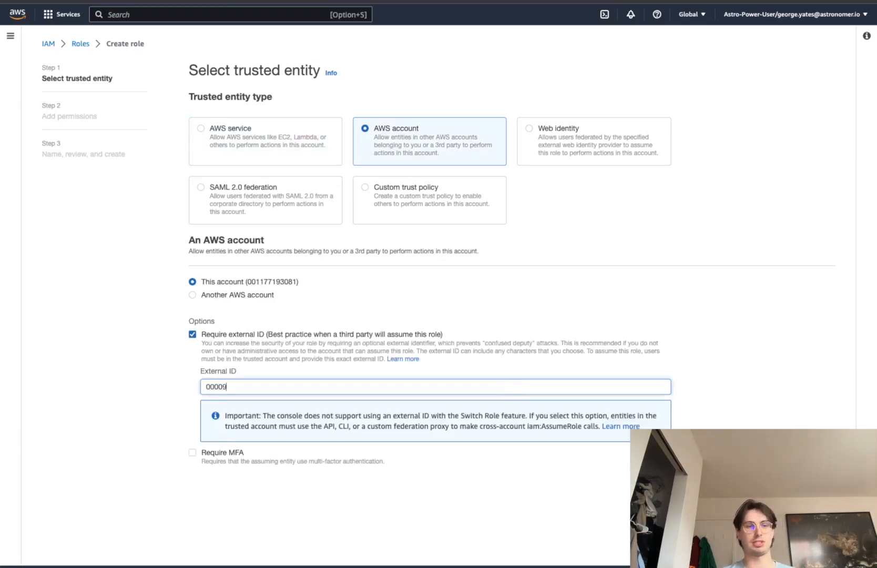
key("Backspace")
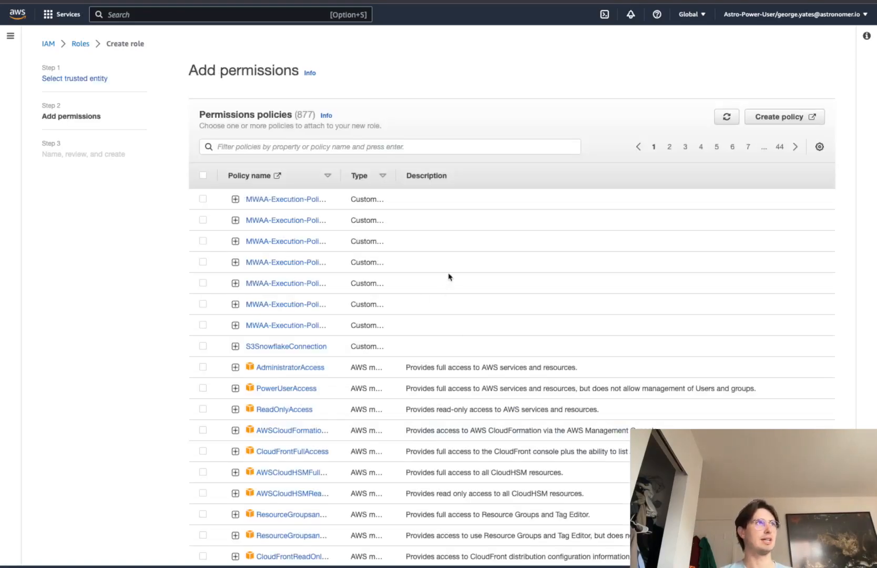
scroll("down", 3)
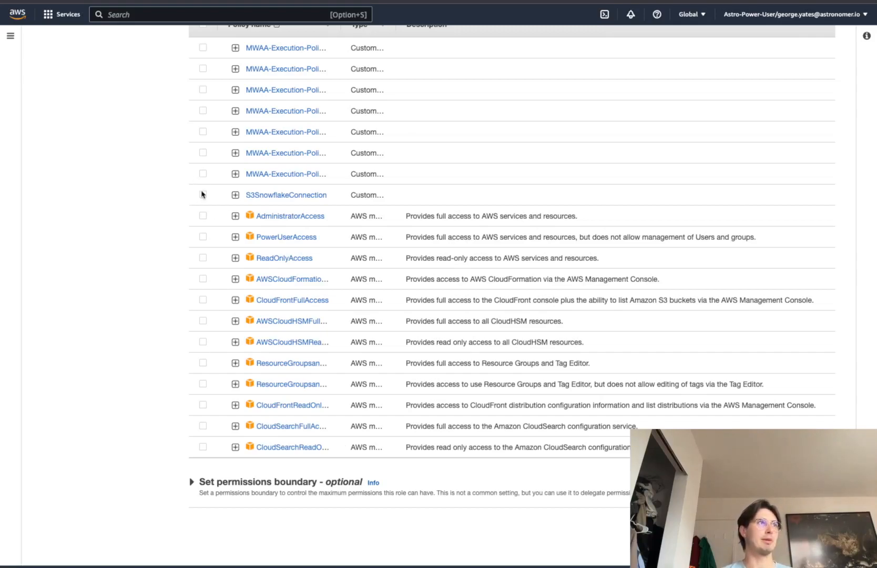
left_click(203, 195)
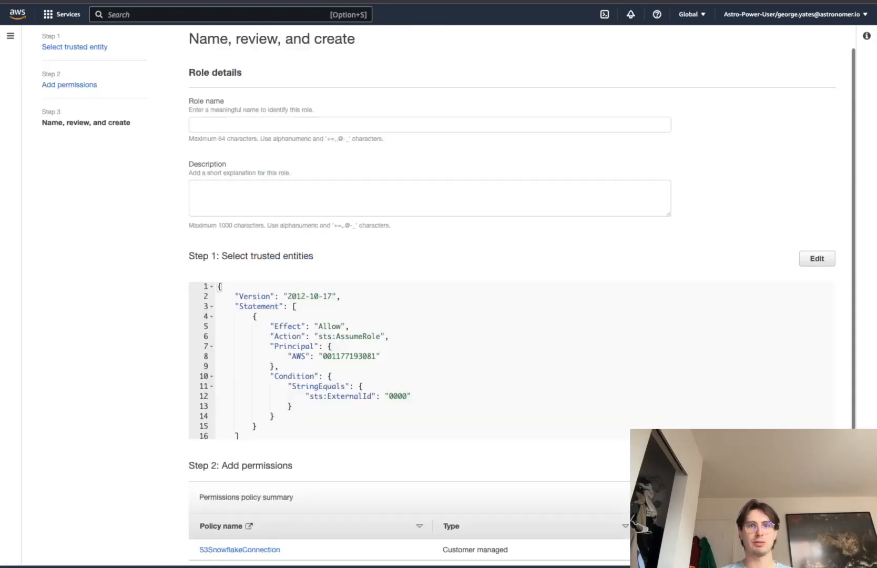
scroll("up", 3)
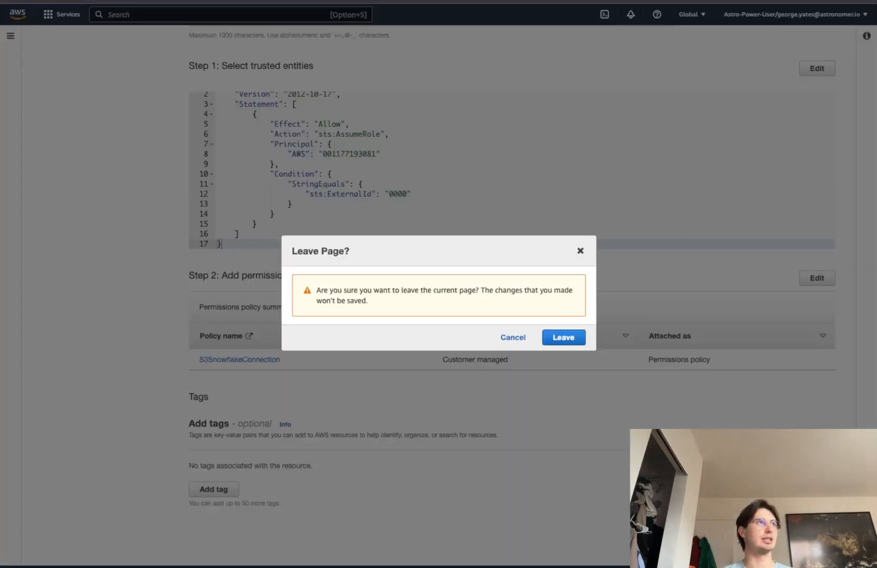
left_click(562, 337)
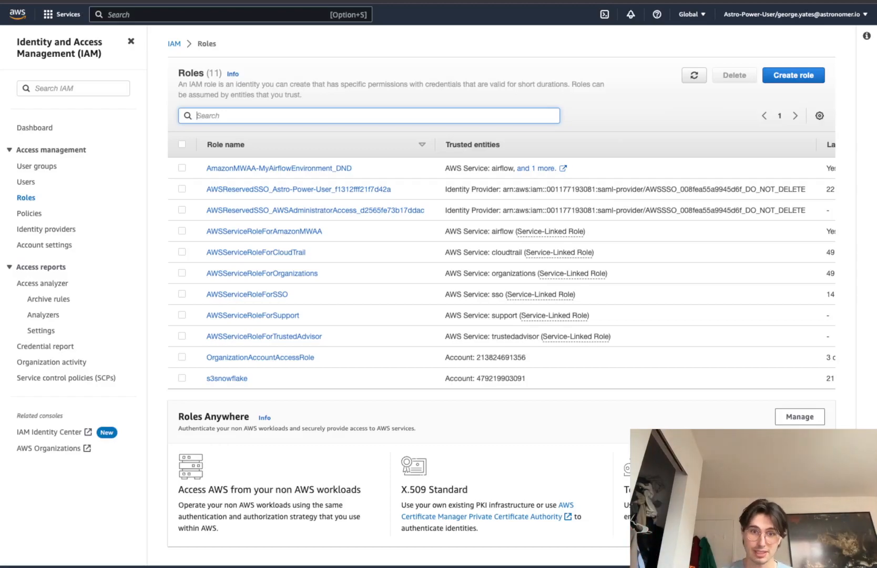
mouse_move(328, 402)
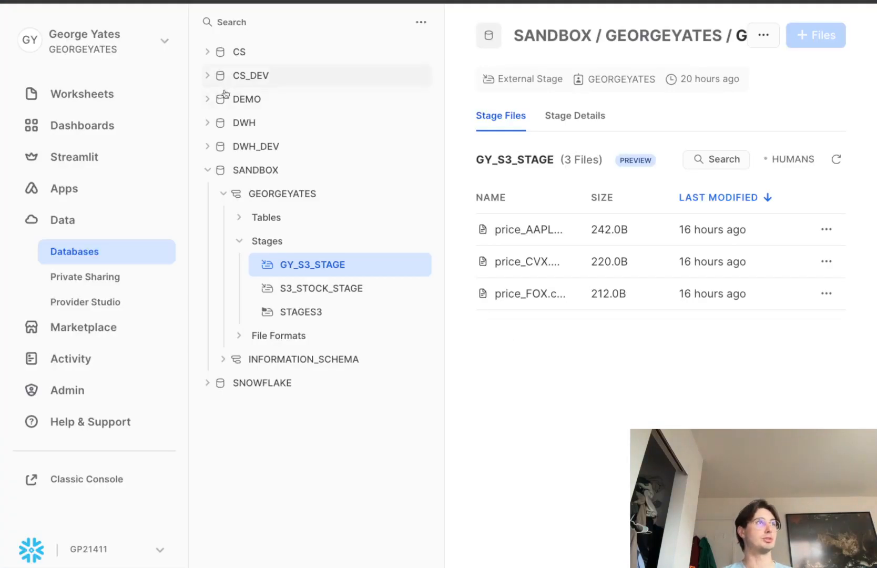
Open the Snowsight Worksheets list
left_click(82, 93)
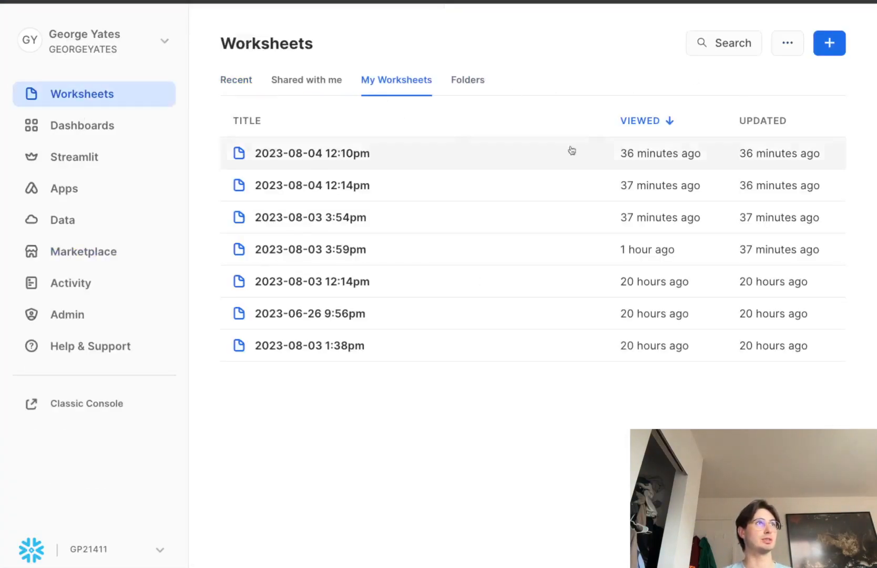
mouse_move(483, 160)
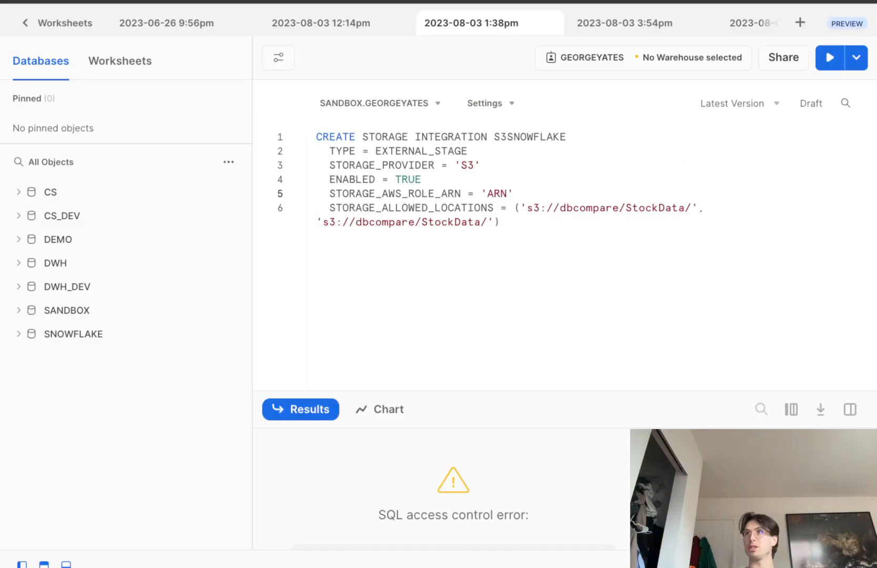
mouse_move(588, 341)
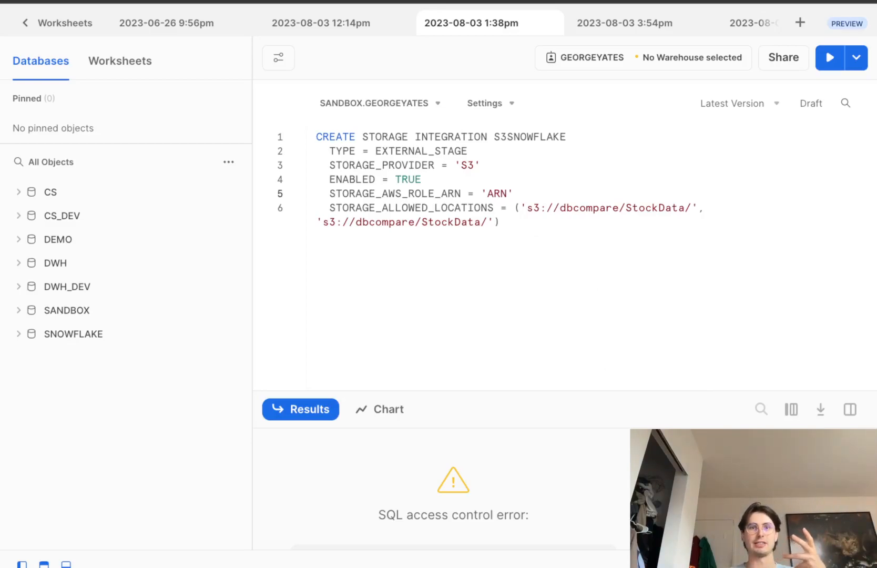
mouse_move(596, 14)
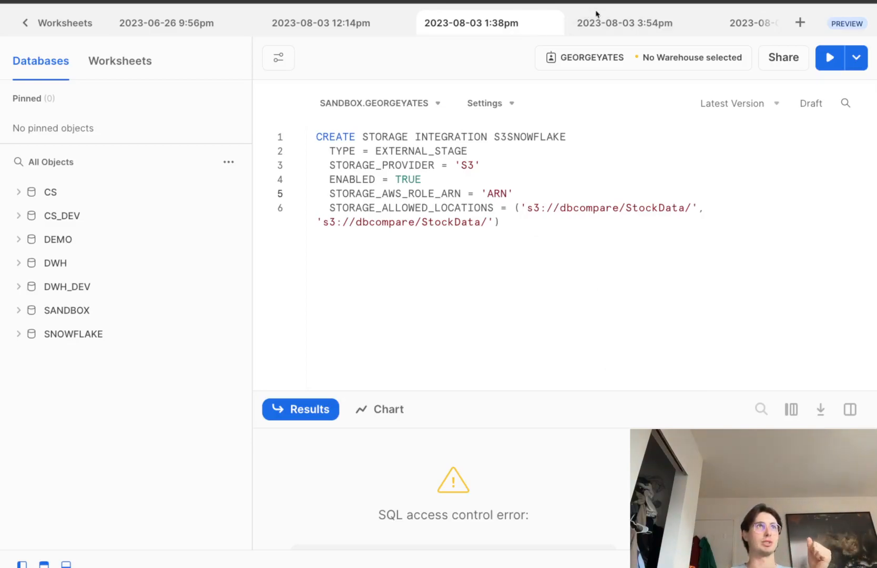
View the FE_S3_INT DESC results, checking the STORAGE_AWS_IAM_USER_ARN property
left_click(622, 23)
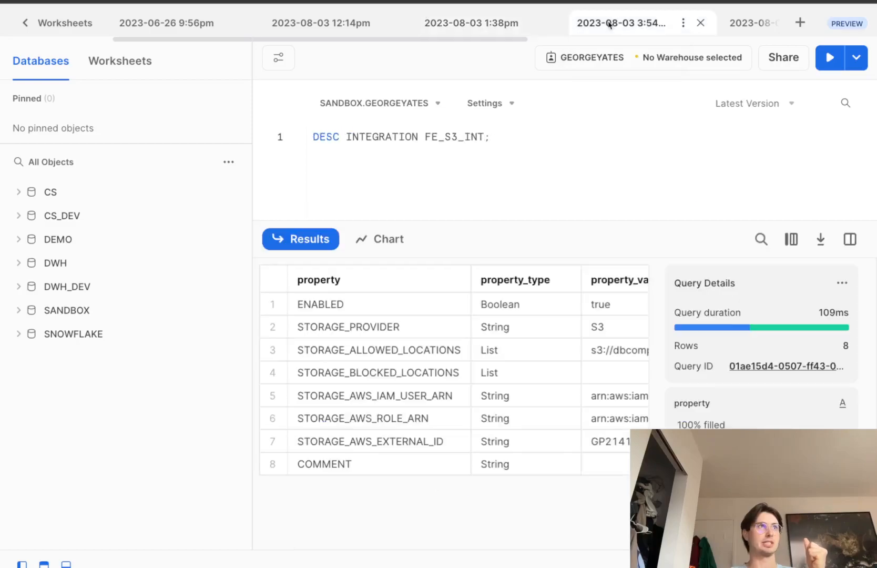
left_click(379, 395)
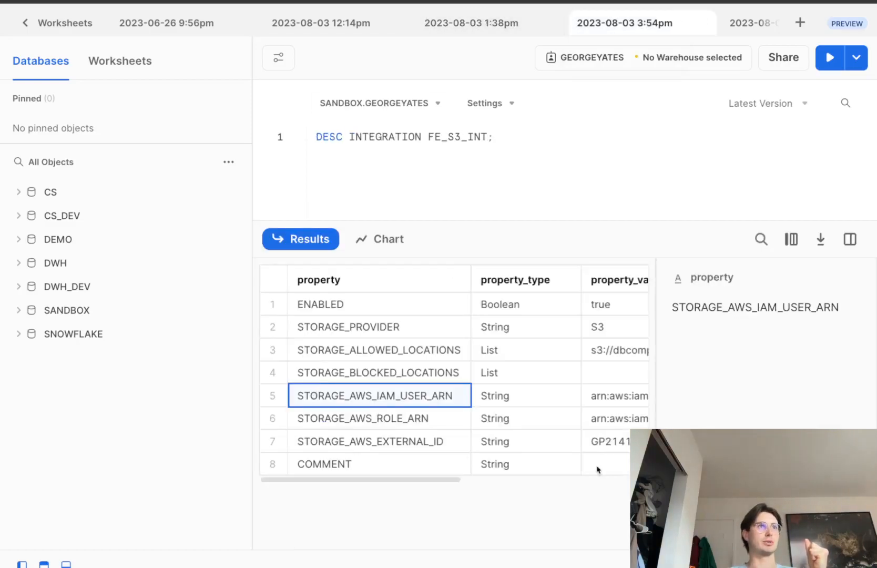
left_click(527, 23)
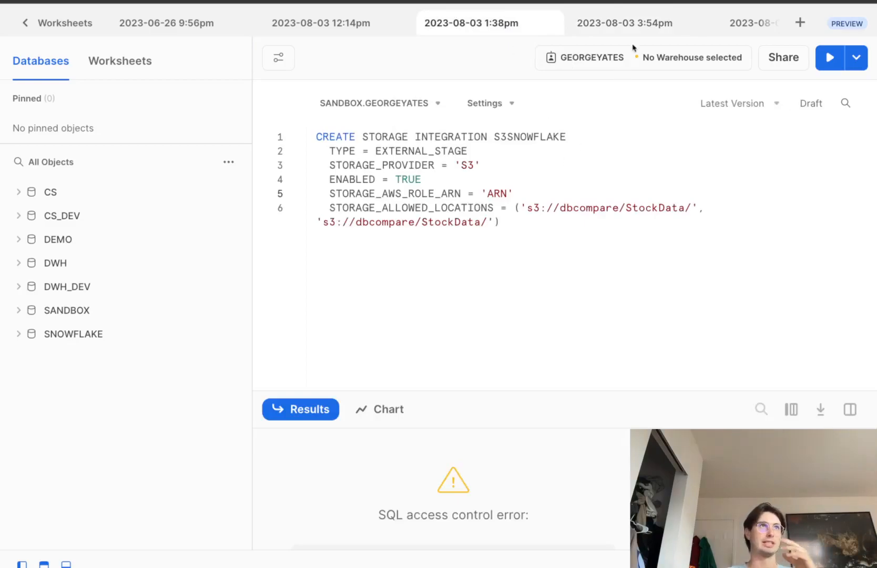
left_click(624, 23)
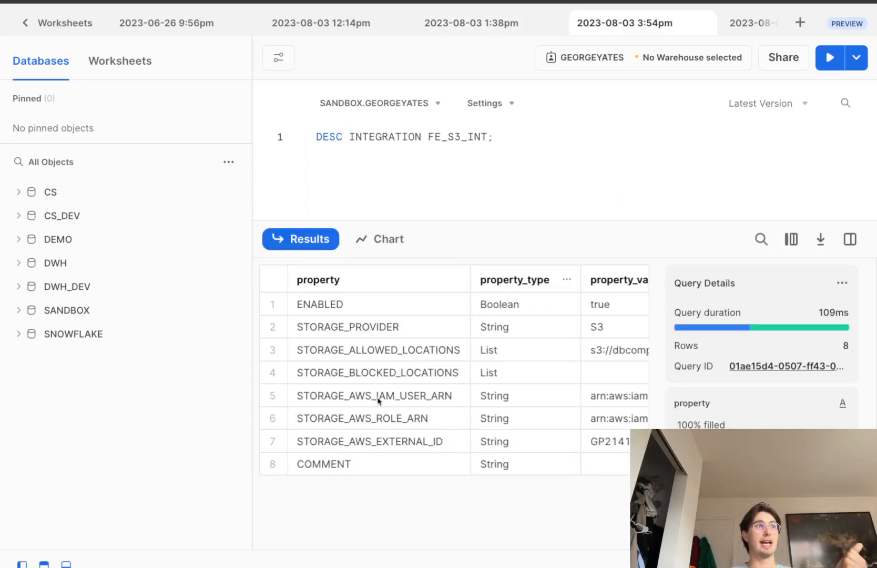
mouse_move(407, 448)
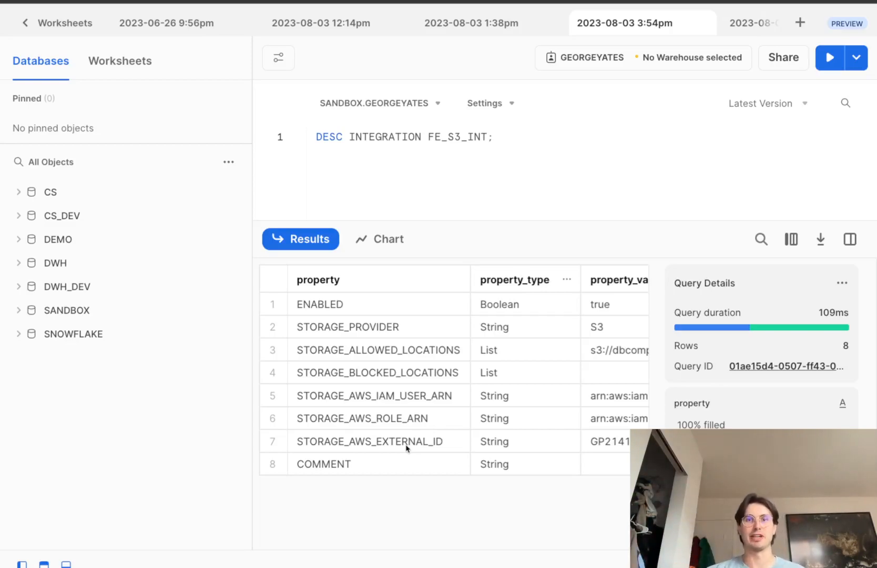
mouse_move(407, 448)
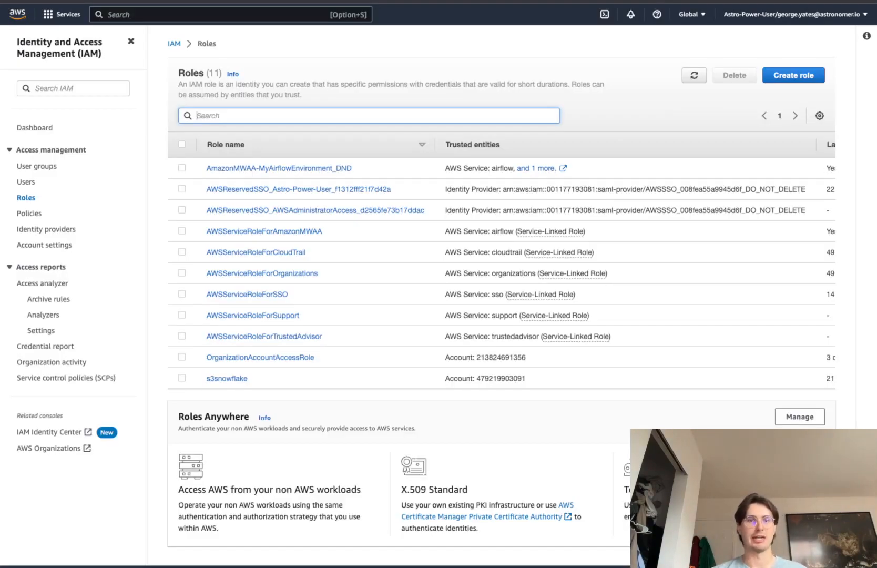
mouse_move(242, 324)
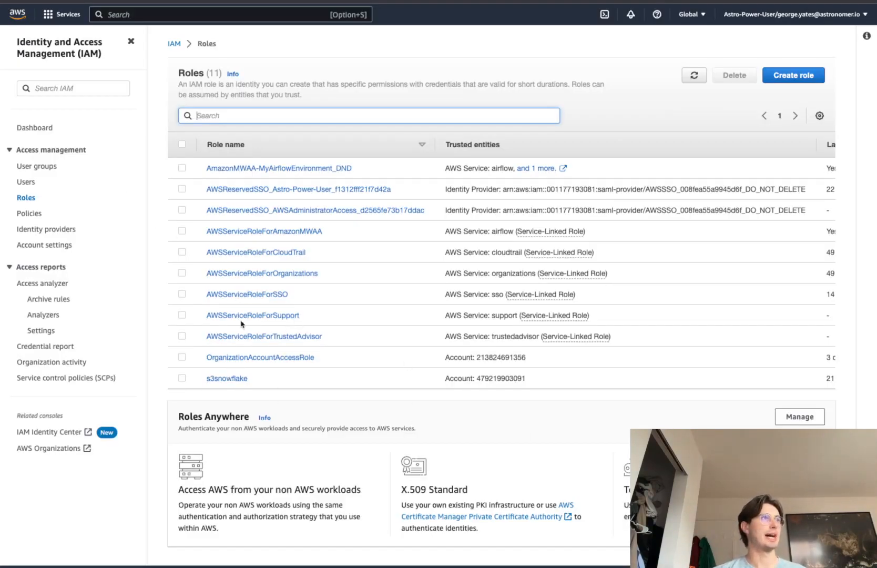
Inspect the s3snowflake role's placeholder trust policy, then cancel without saving
left_click(227, 377)
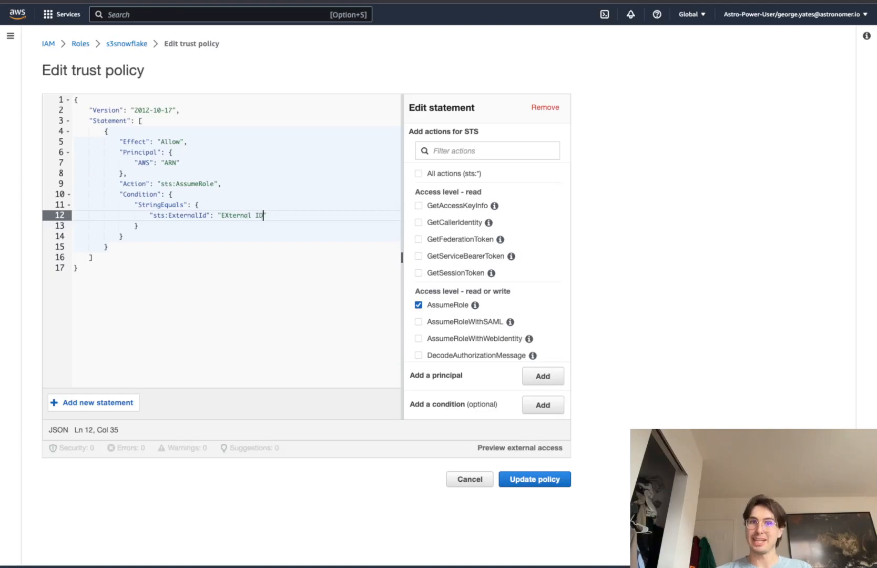
mouse_move(448, 497)
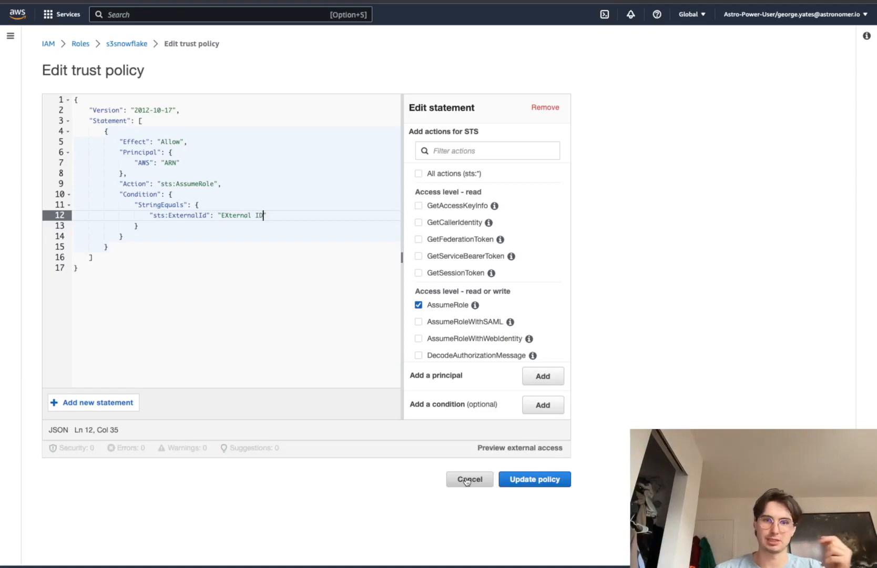
mouse_move(469, 479)
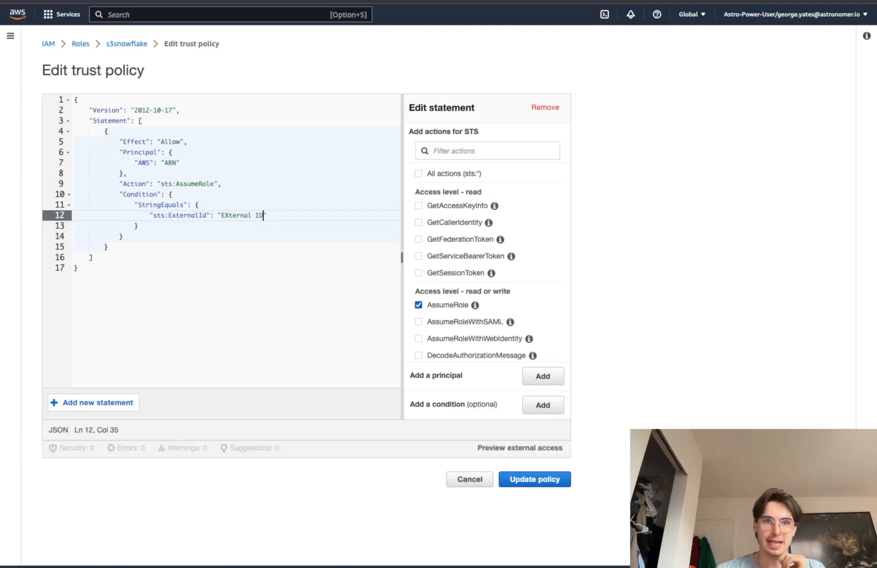
left_click(534, 479)
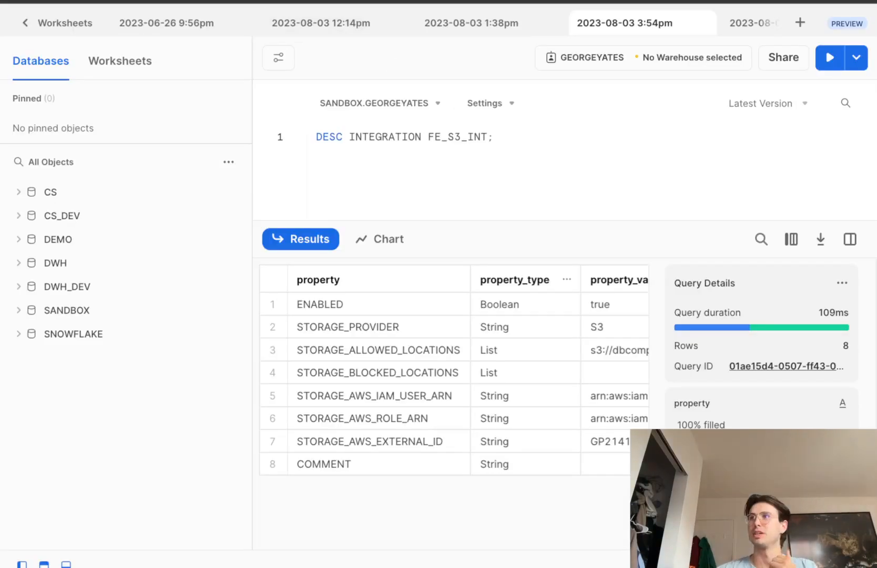
Run CREATE STAGE gy_s3_stage with FE_S3_INT, s3://dbcompare/StockData/ and my_csv_format, then return to Worksheets
left_click(799, 23)
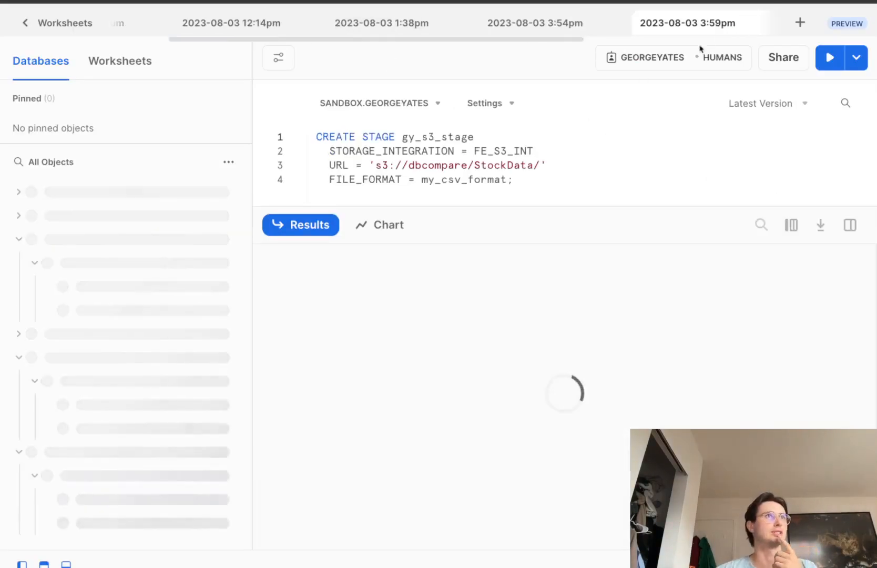
left_click(830, 58)
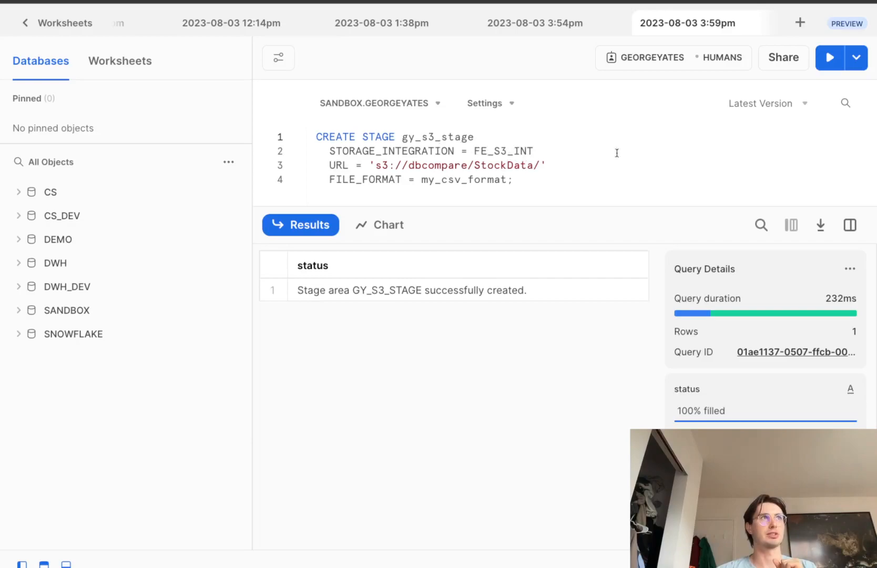
mouse_move(407, 158)
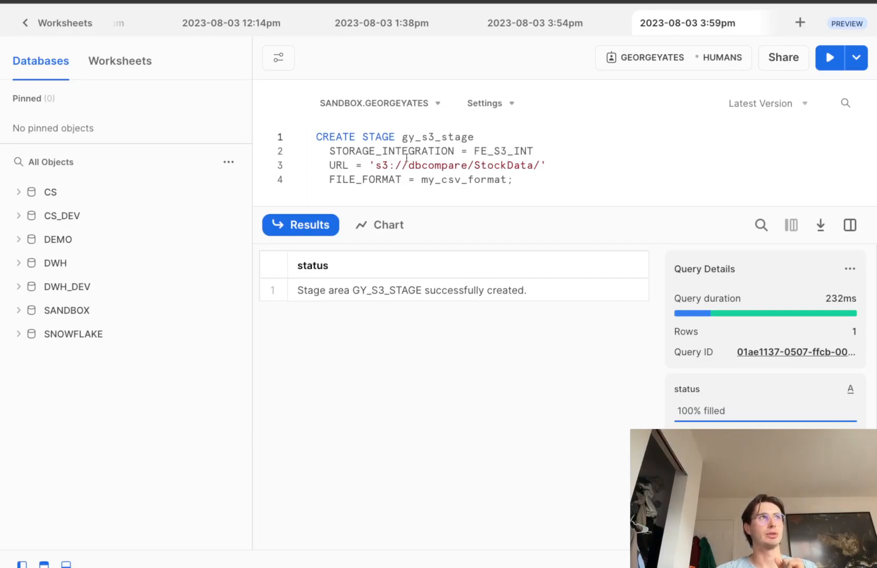
mouse_move(500, 179)
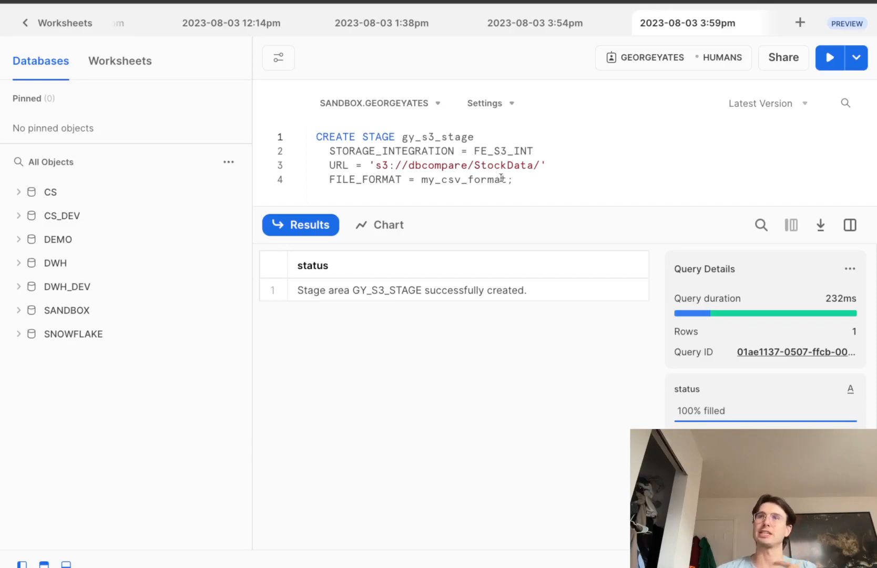
mouse_move(738, 336)
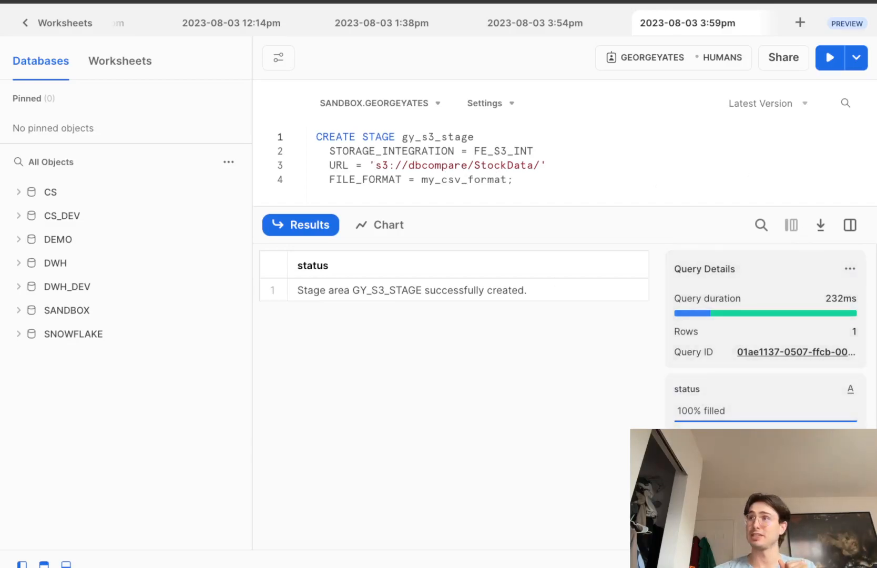
mouse_move(713, 153)
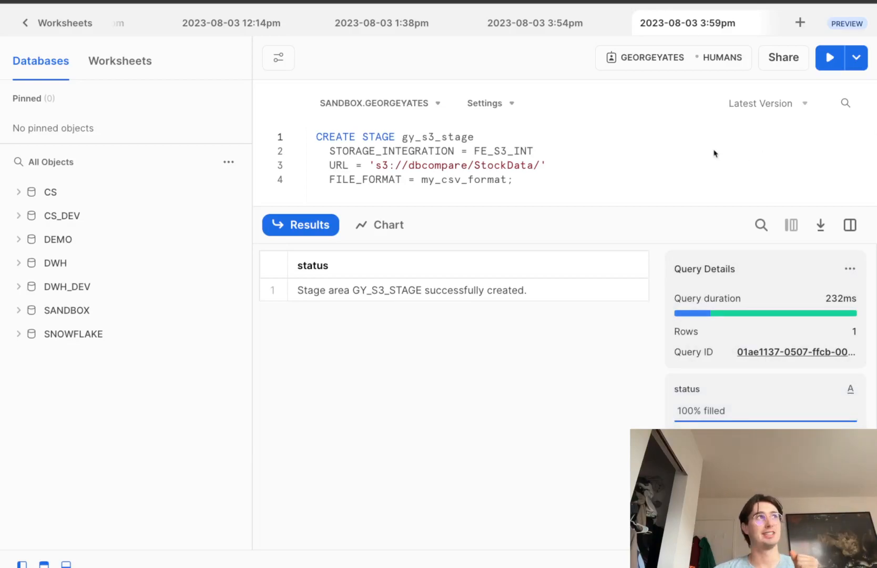
mouse_move(554, 24)
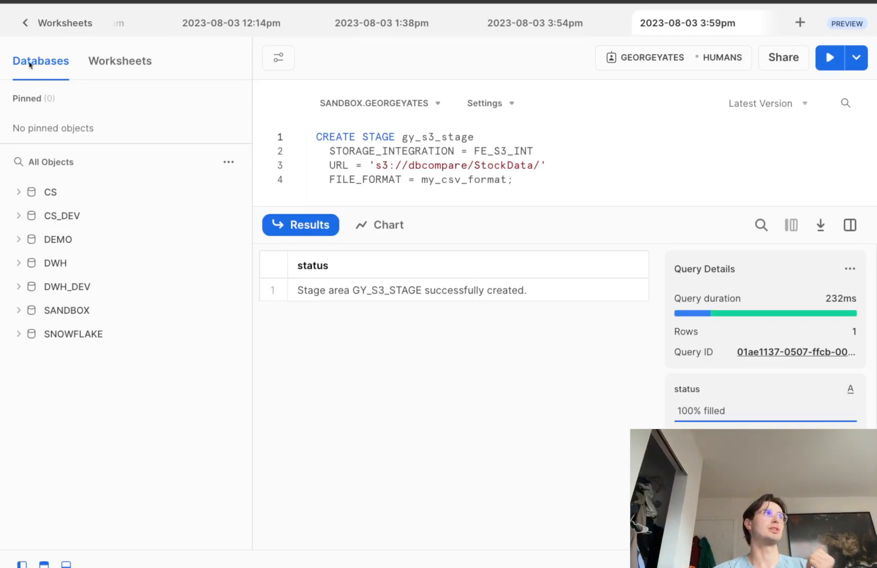
left_click(69, 23)
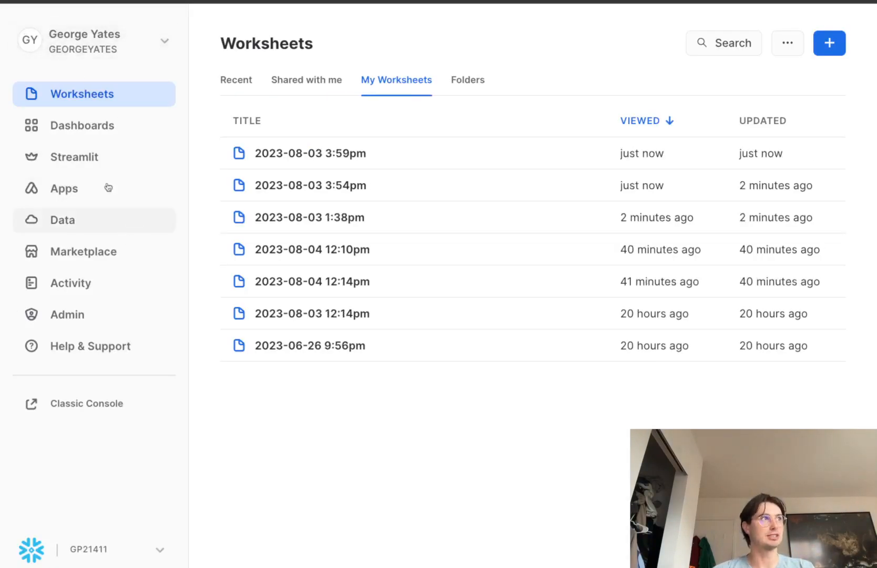
Go to Data > Databases to list the seven databases, including SANDBOX and SNOWFLAKE
left_click(62, 219)
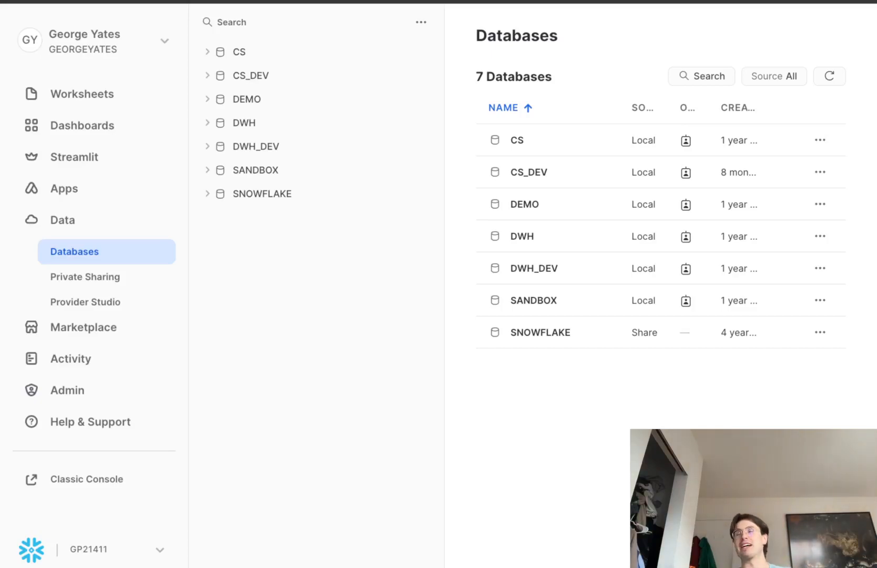
mouse_move(658, 395)
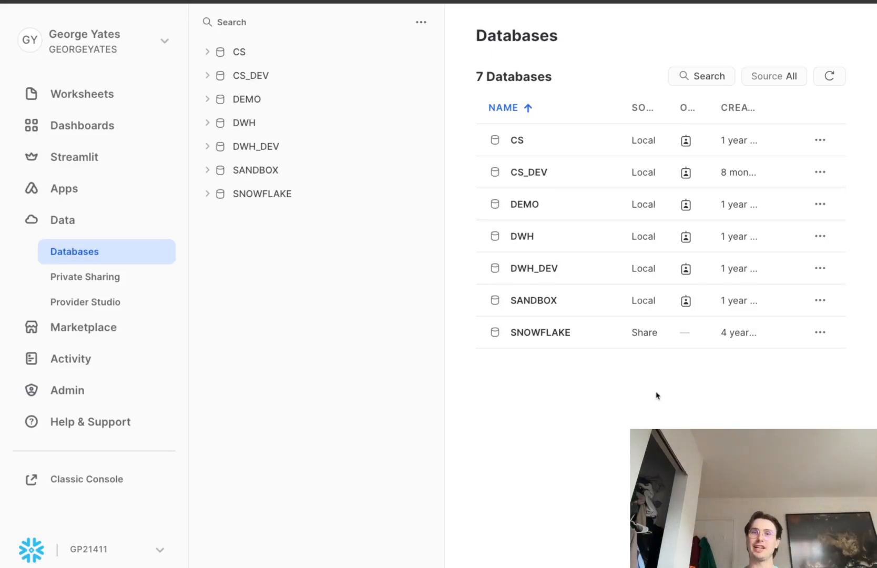